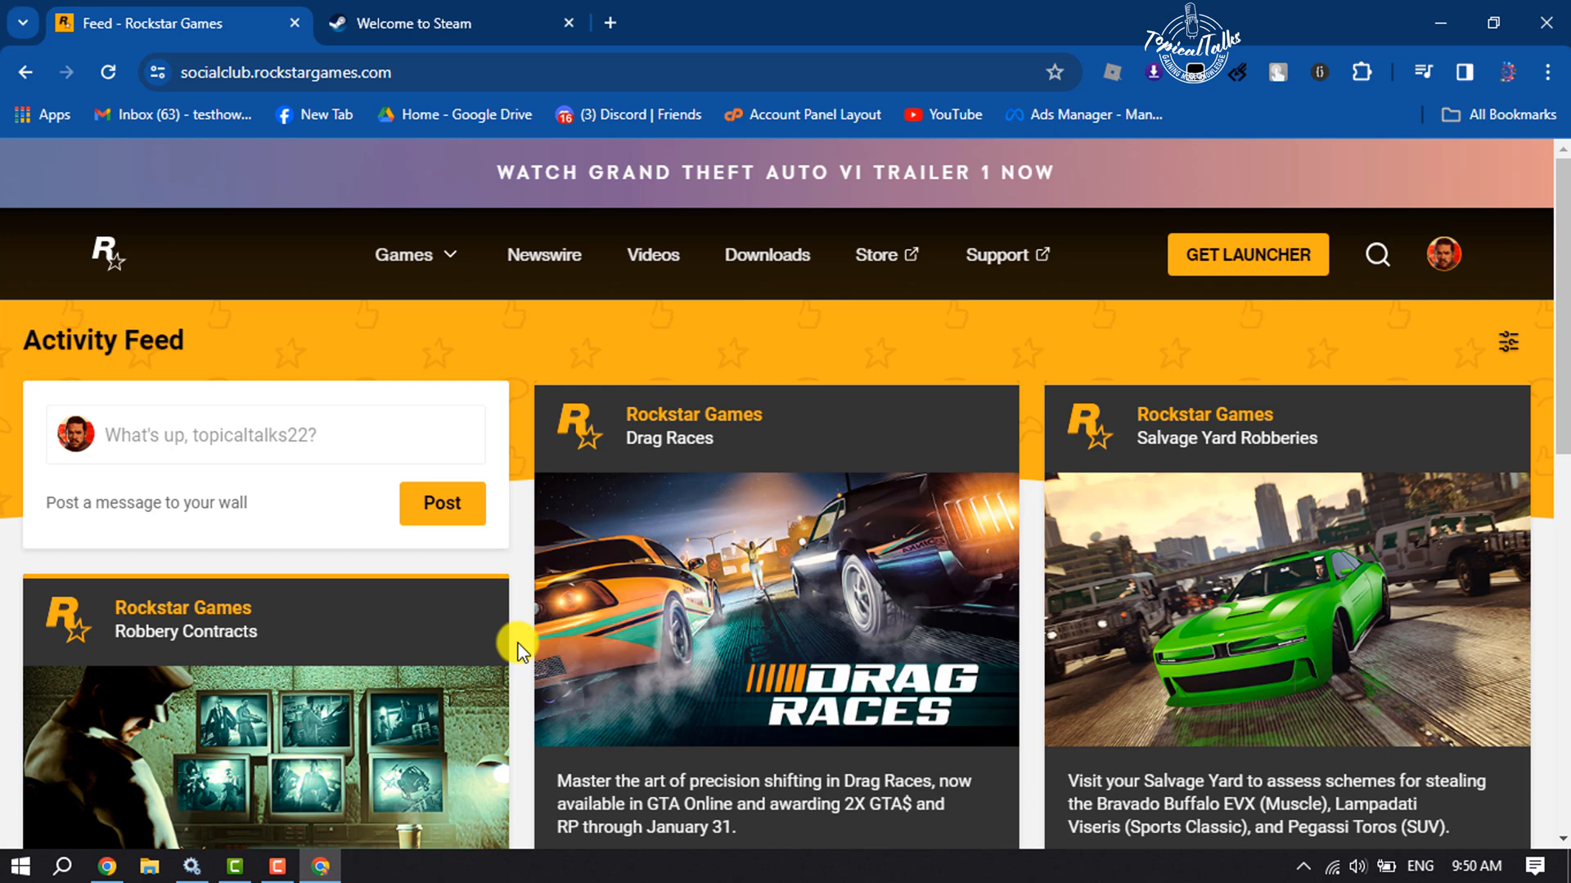
pyautogui.moveTo(450, 575)
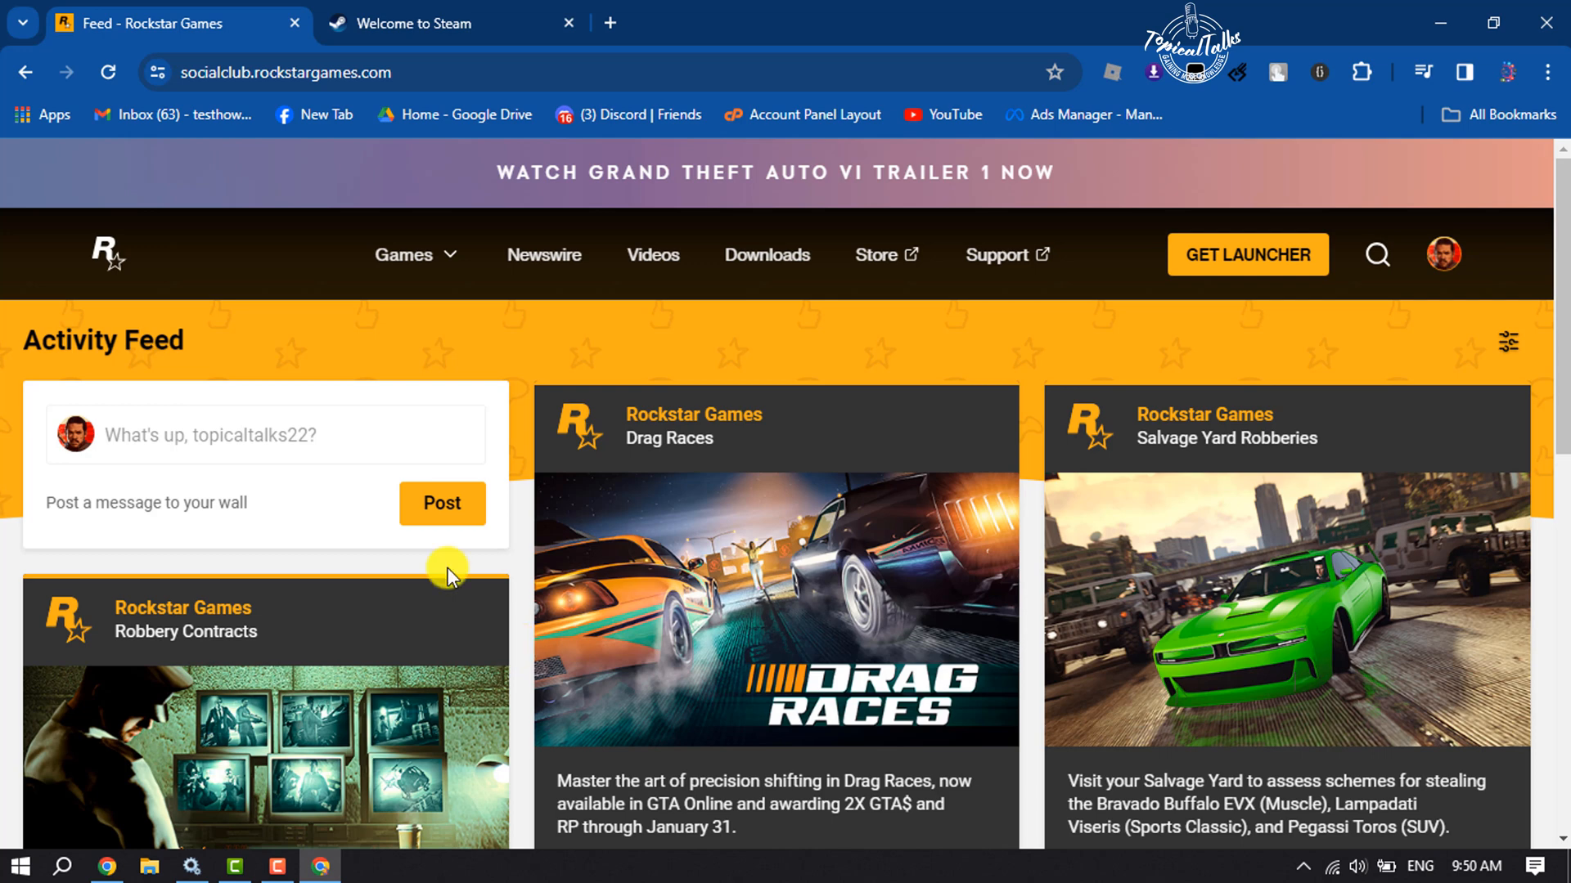
# Go to Rockstar Games Support through the account menu's Help section
pyautogui.click(264, 435)
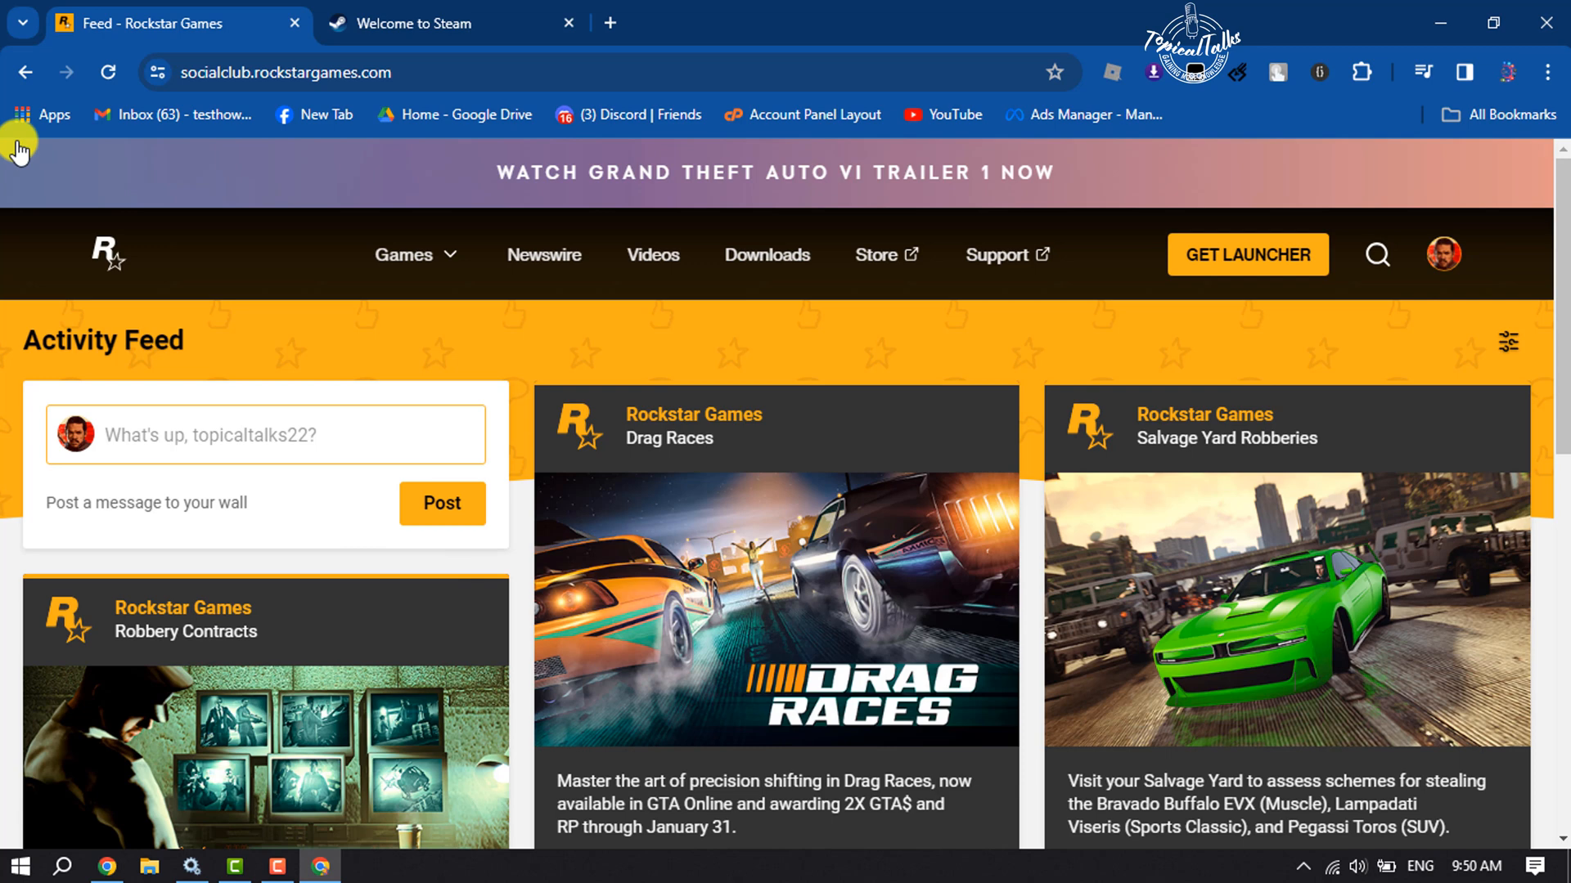
pyautogui.moveTo(652, 254)
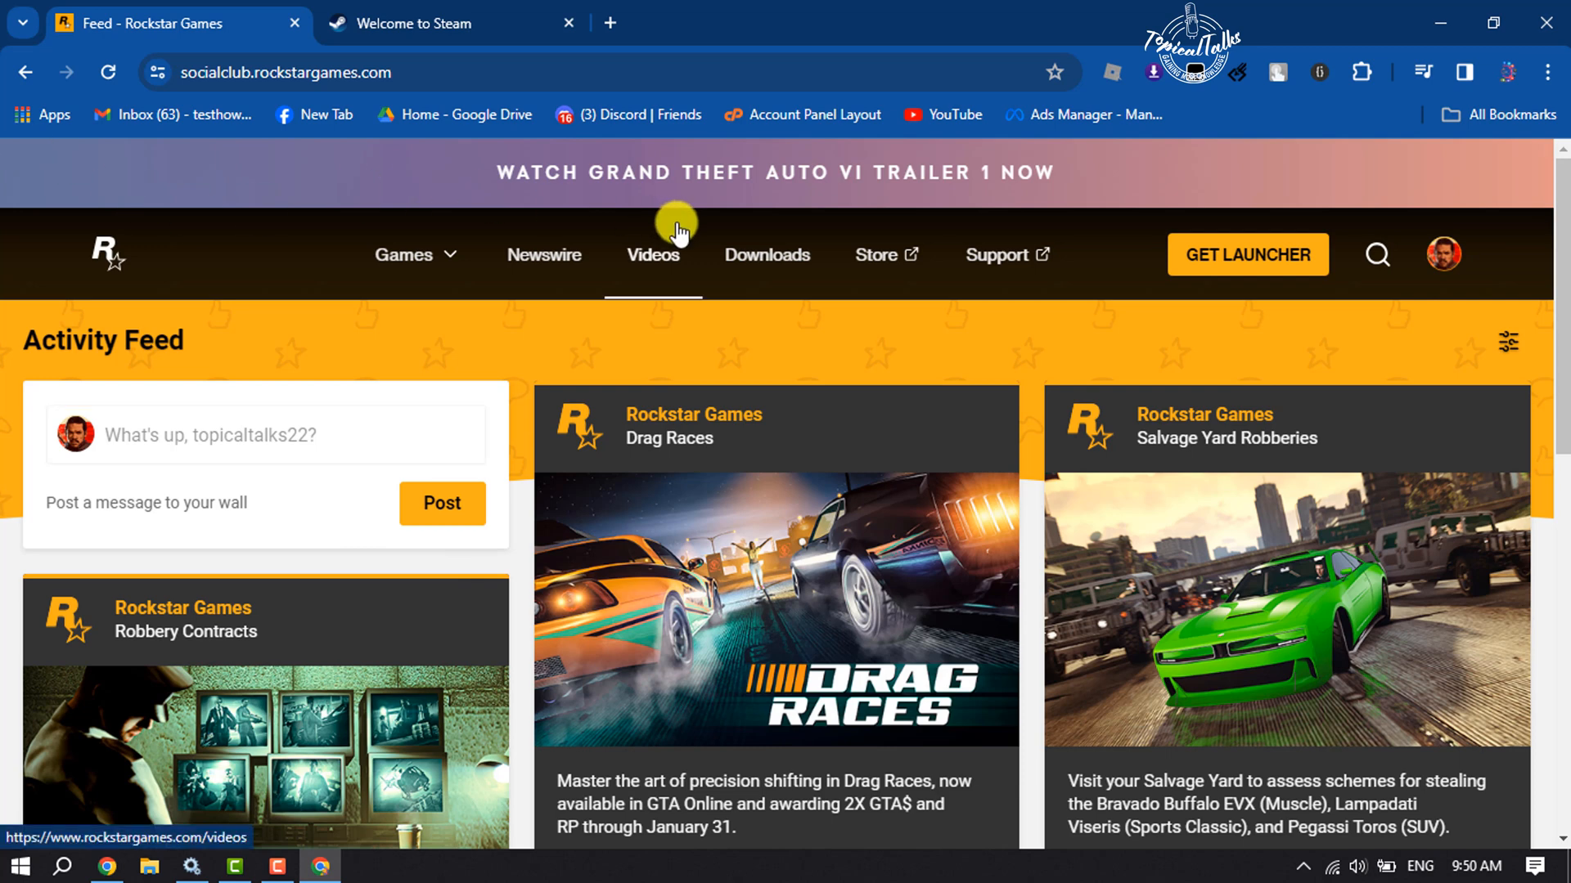
pyautogui.moveTo(1492, 237)
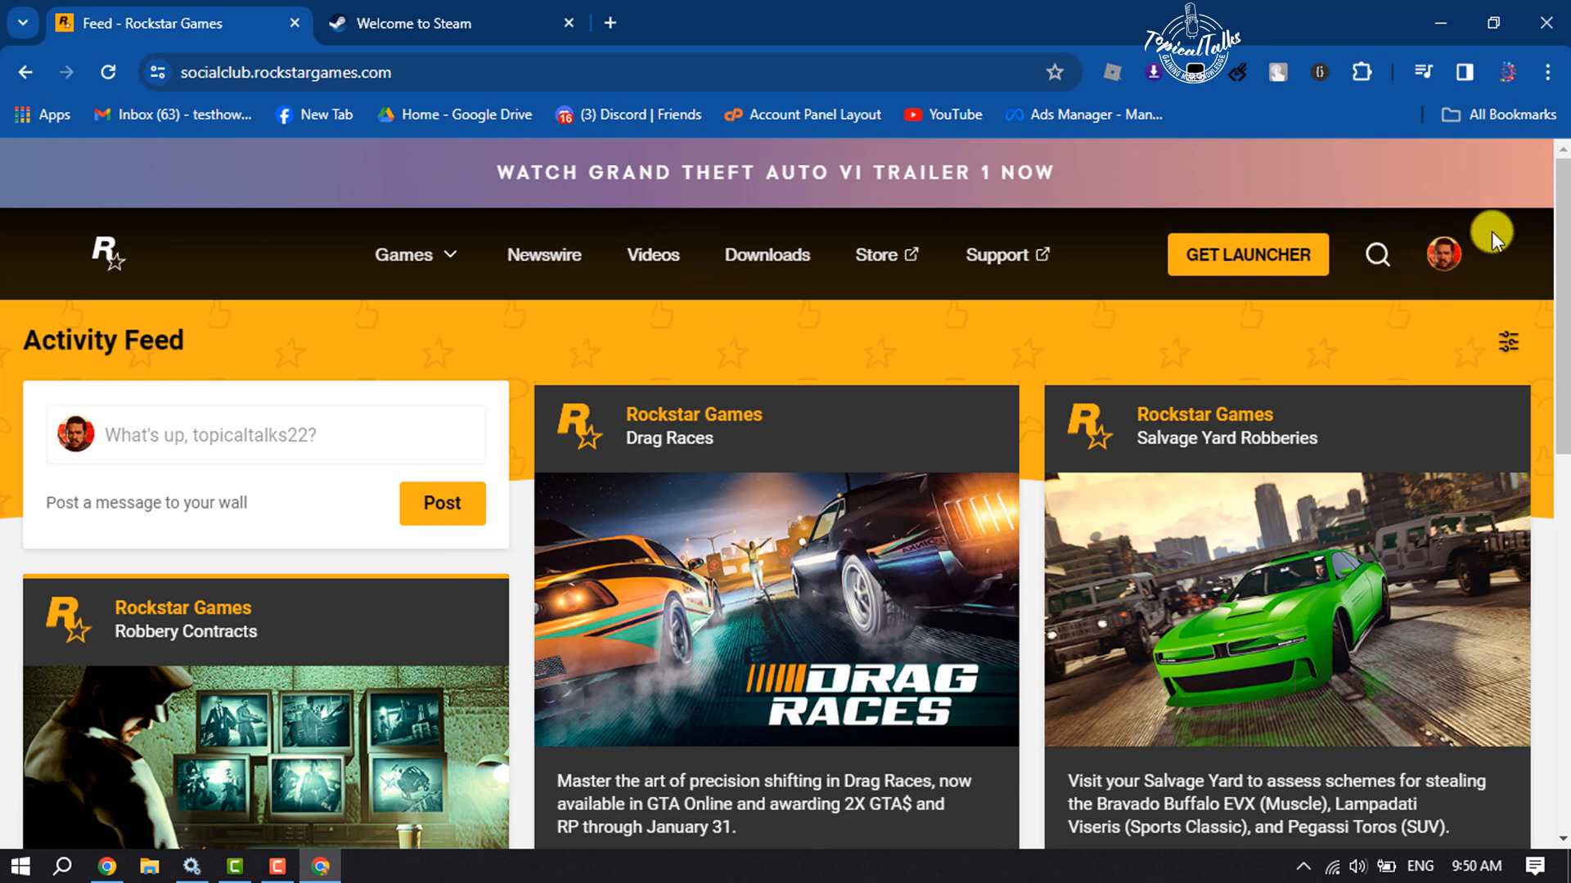
pyautogui.moveTo(1450, 334)
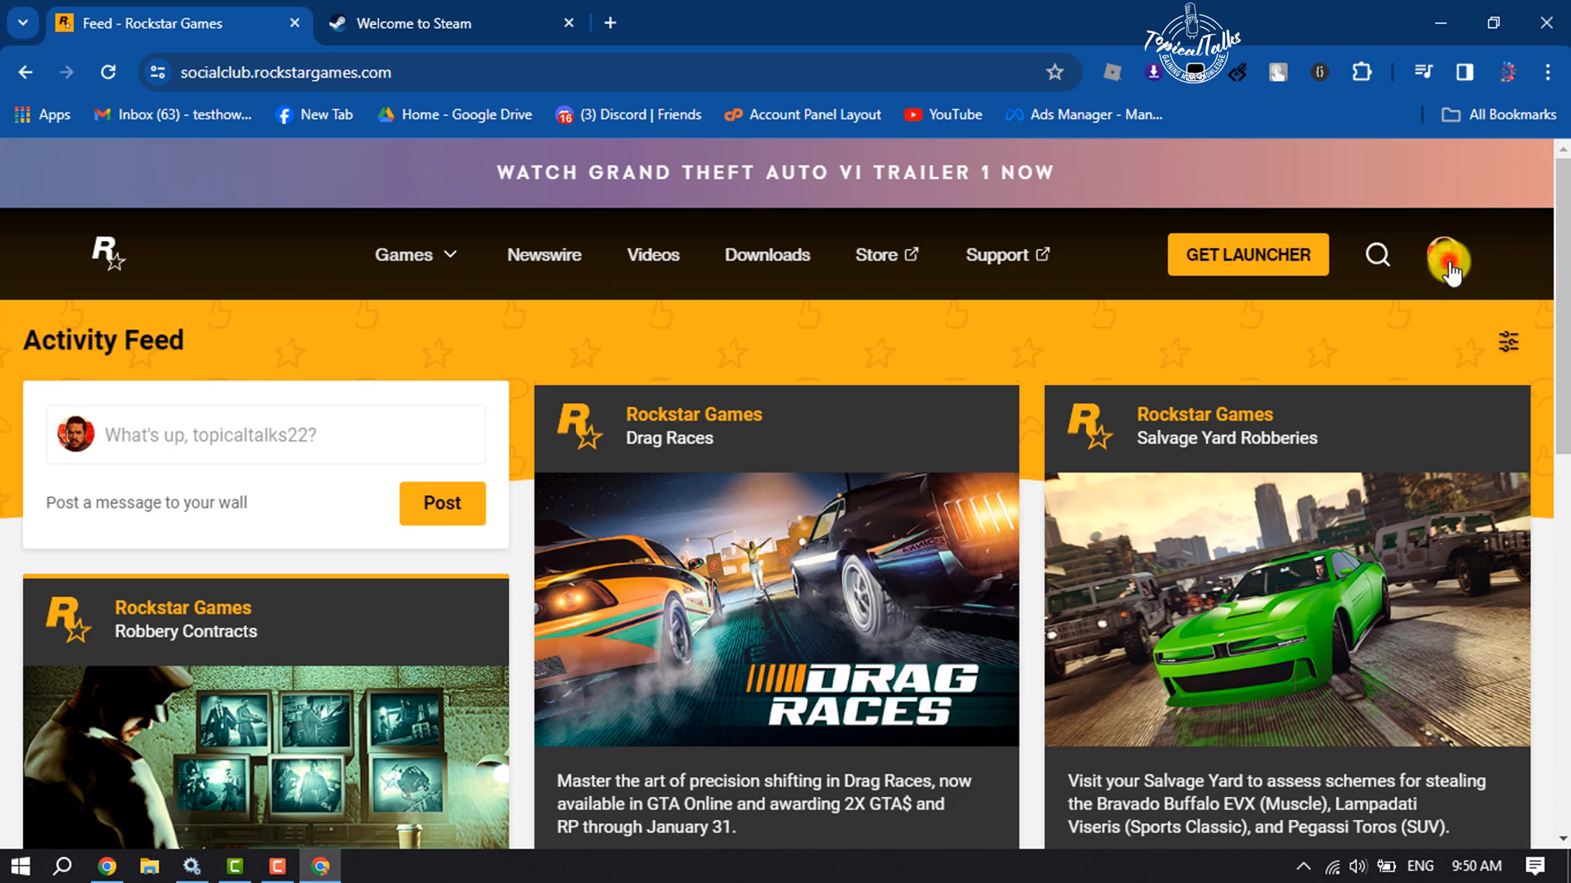
pyautogui.click(1448, 254)
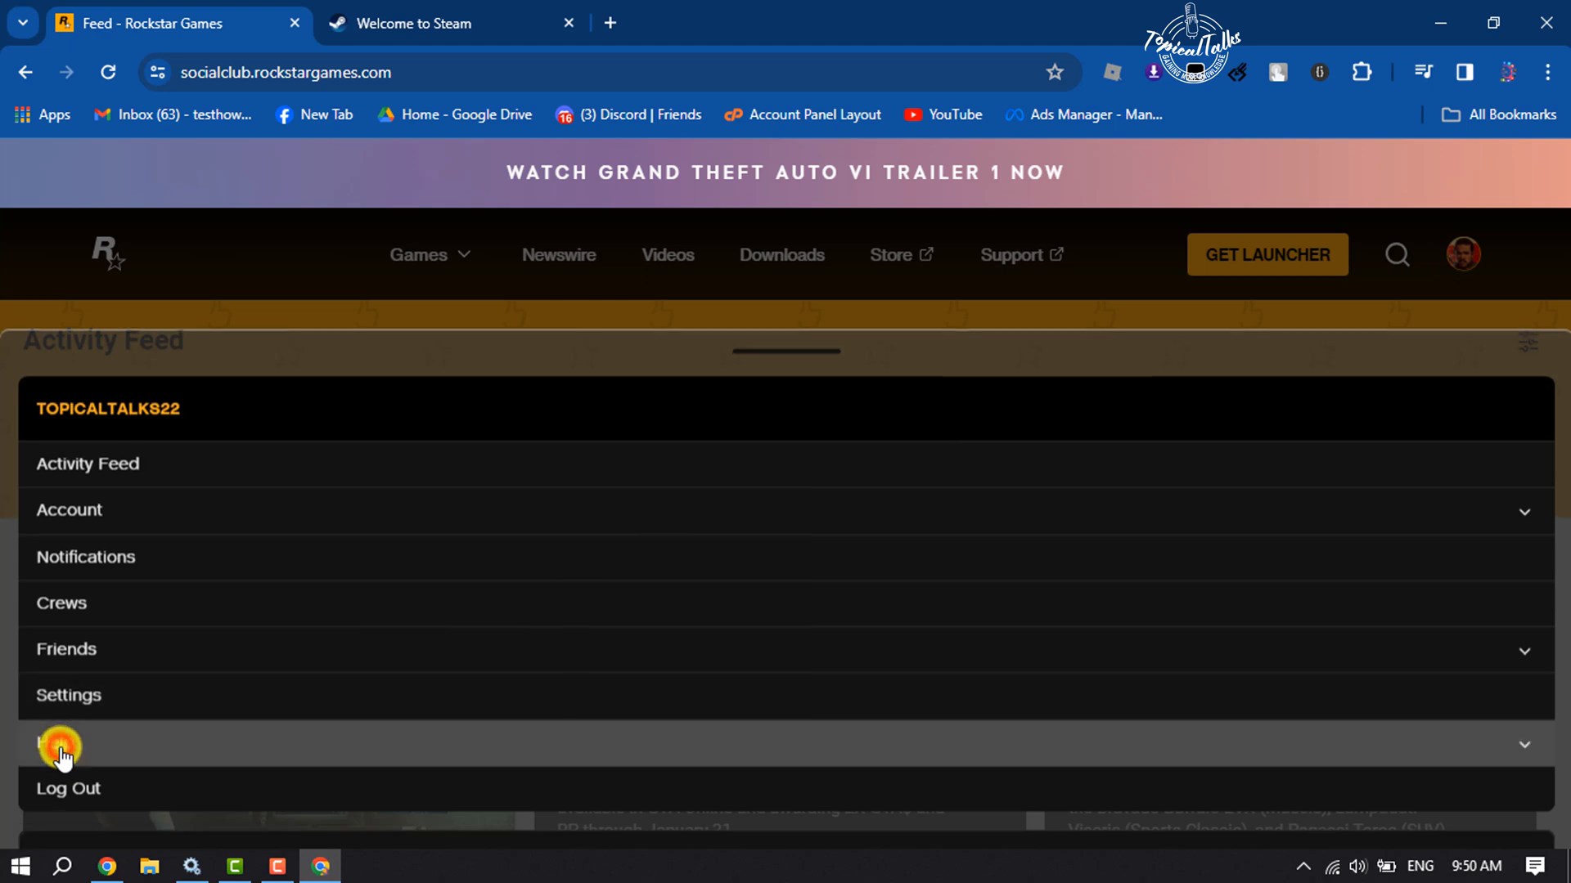
pyautogui.click(60, 741)
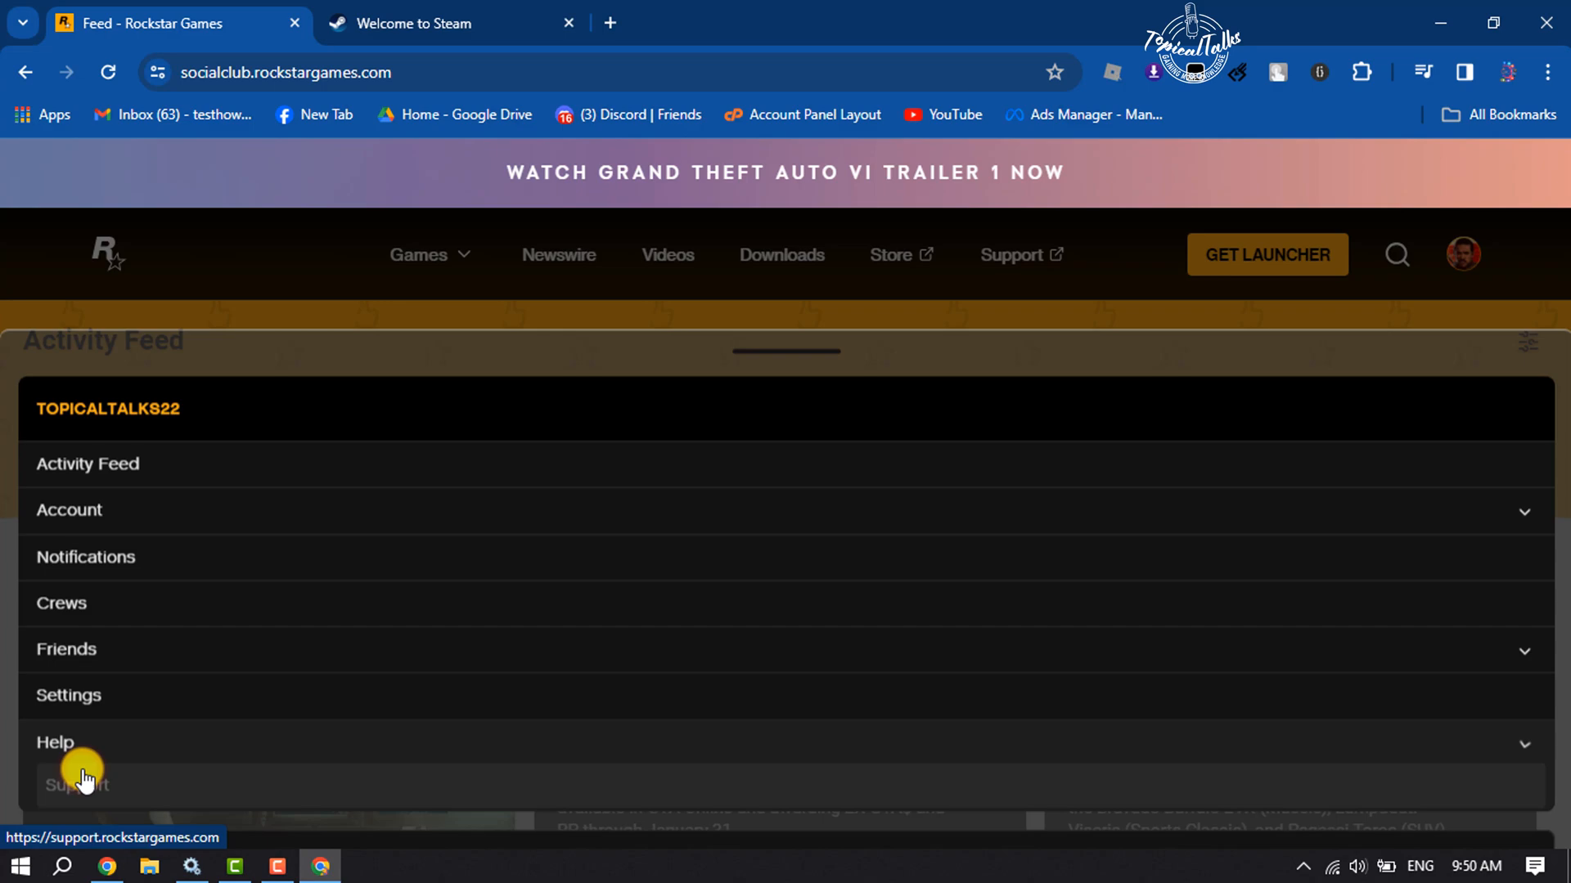
pyautogui.click(75, 784)
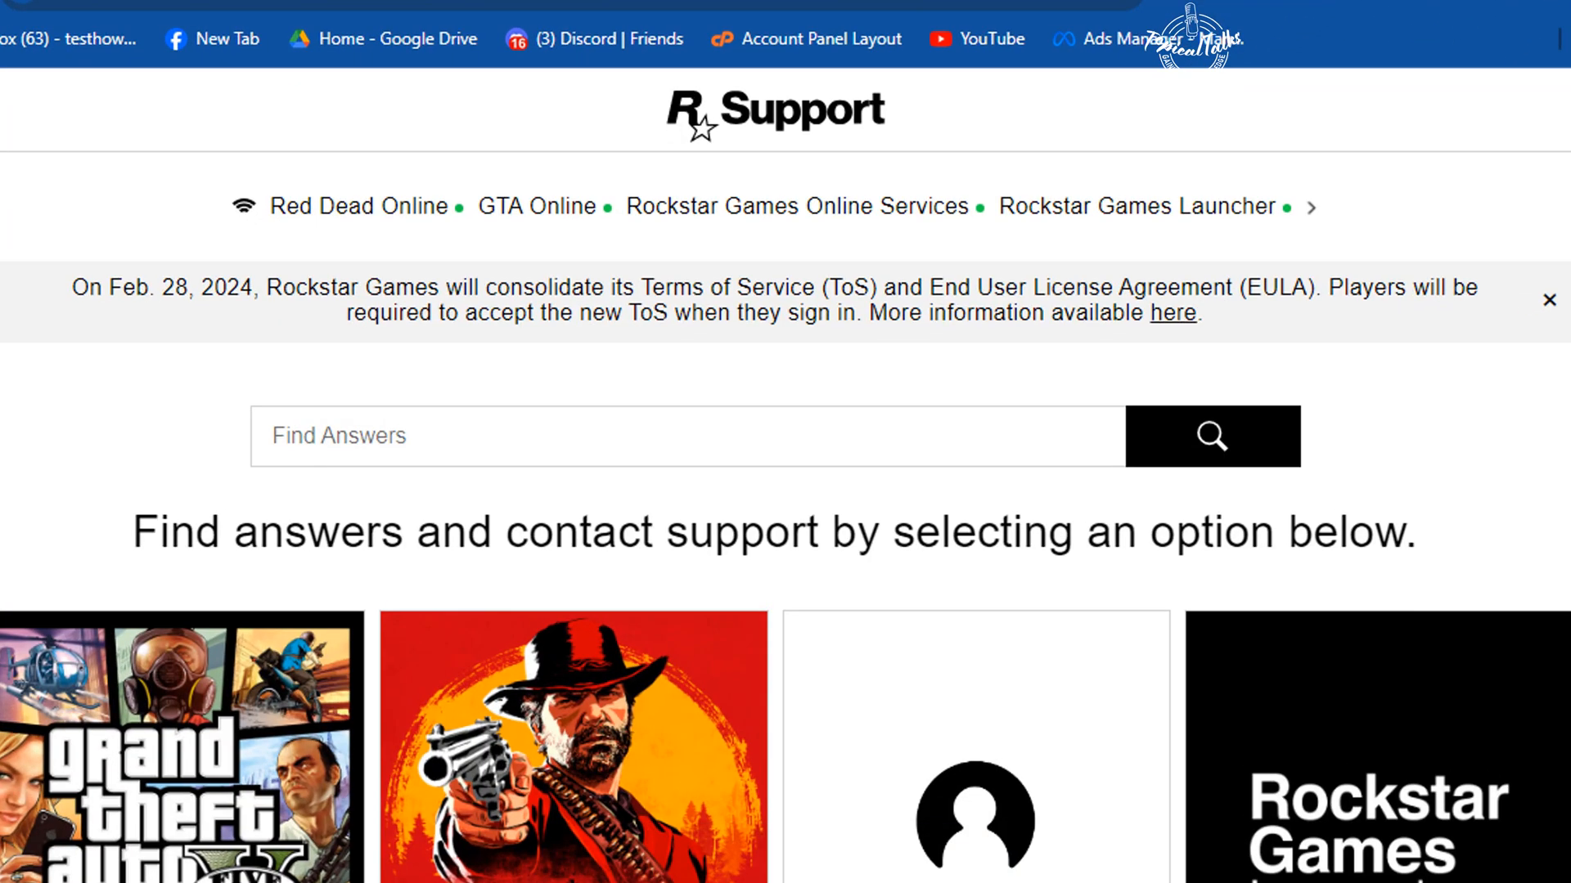
pyautogui.moveTo(849, 571)
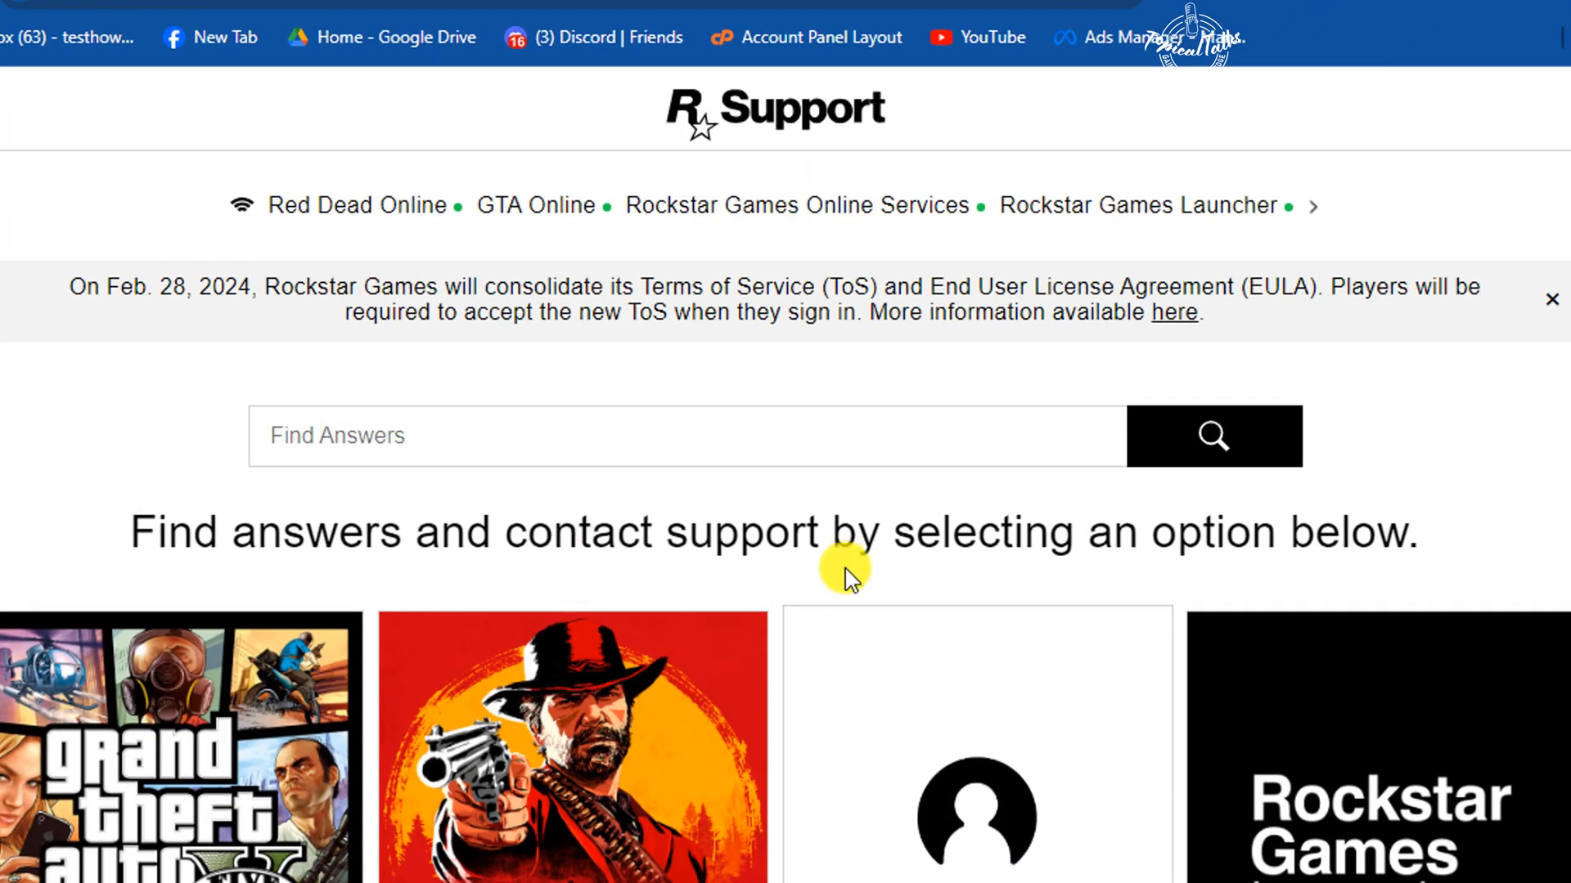
# Open Account Support, then Social Club Account, then the Account Linking request form
pyautogui.scroll(-3)
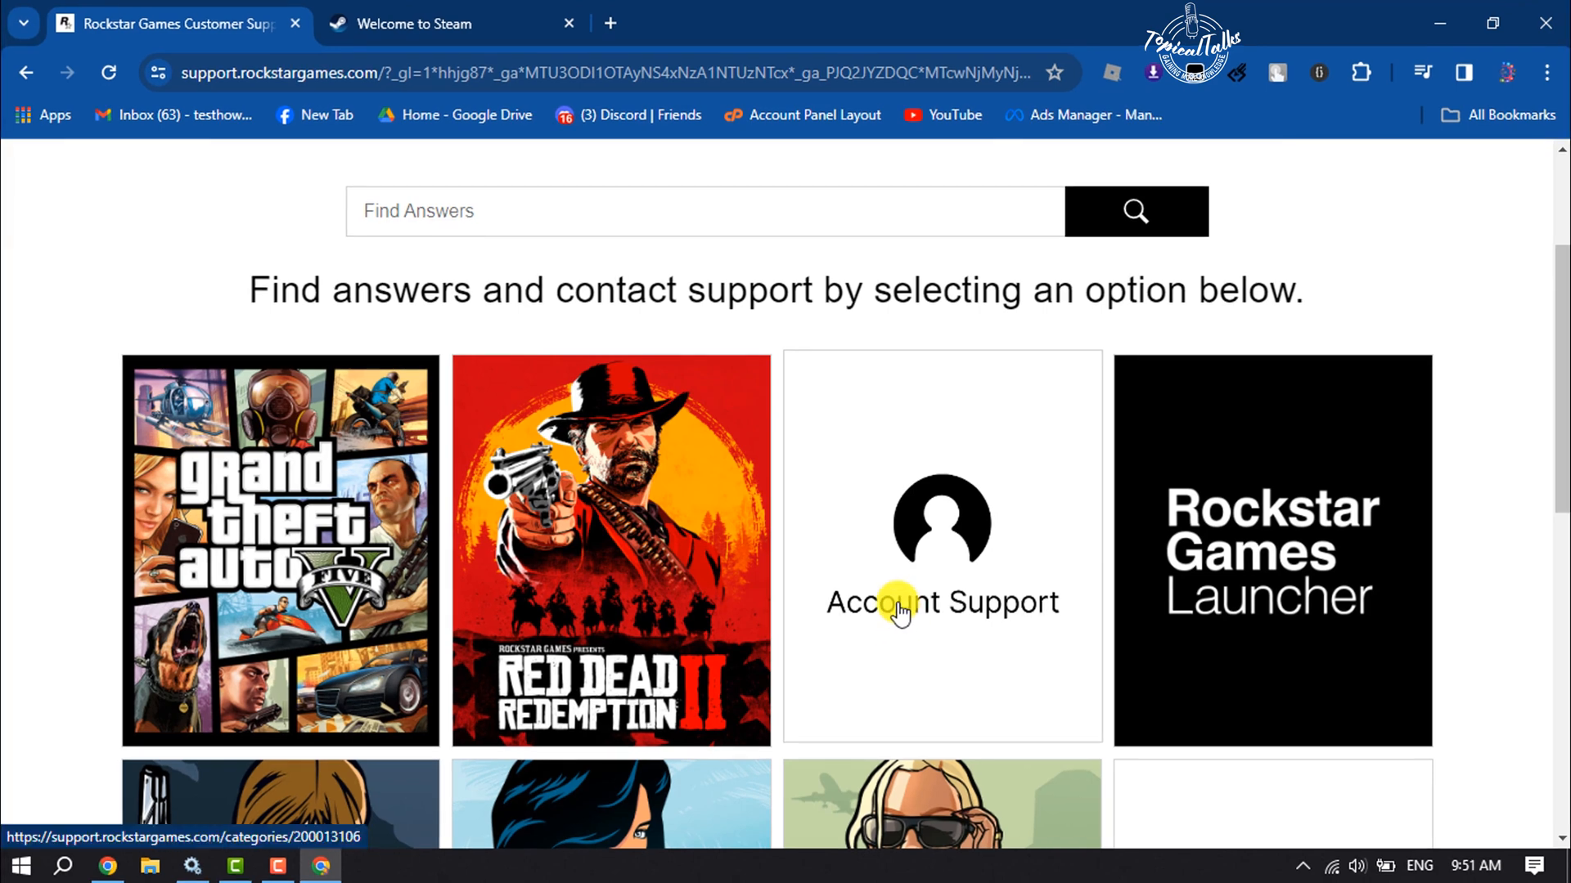
pyautogui.click(940, 602)
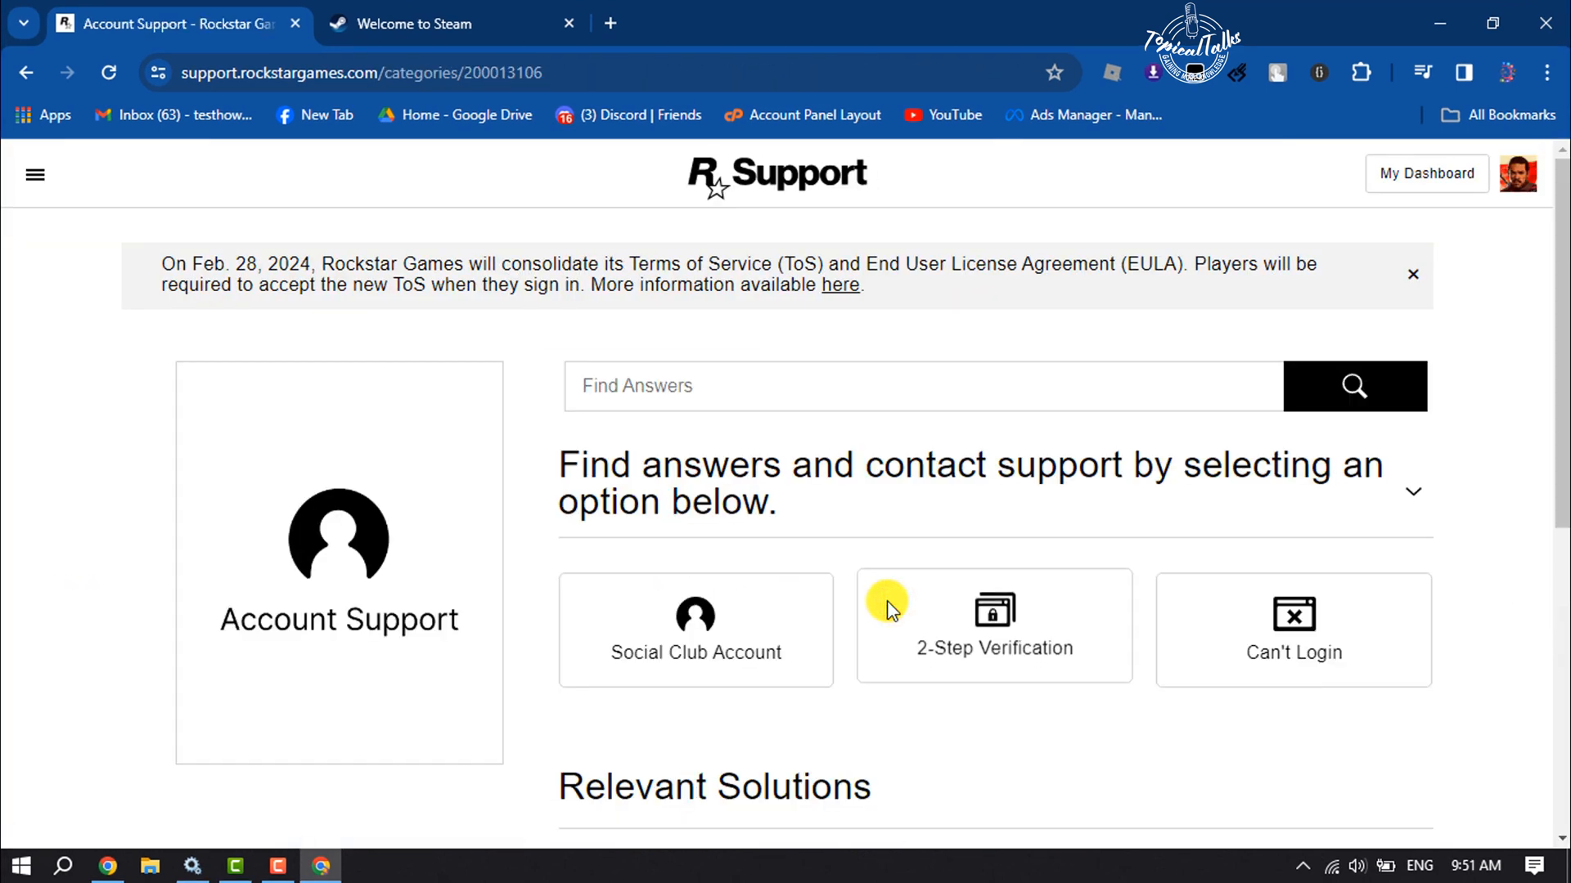
pyautogui.scroll(-3)
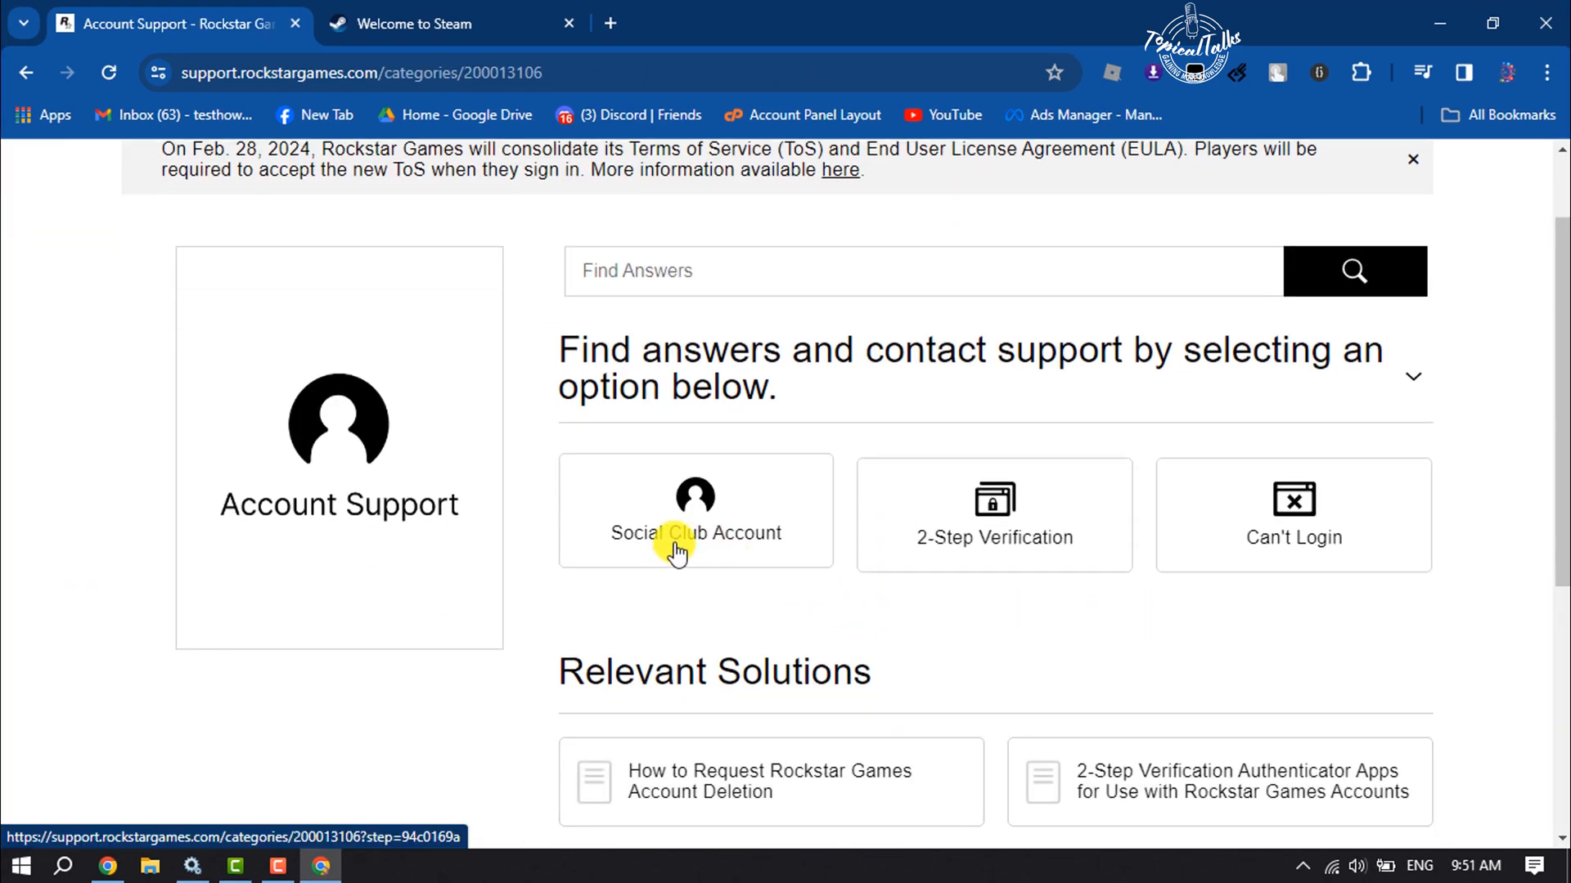
pyautogui.click(695, 532)
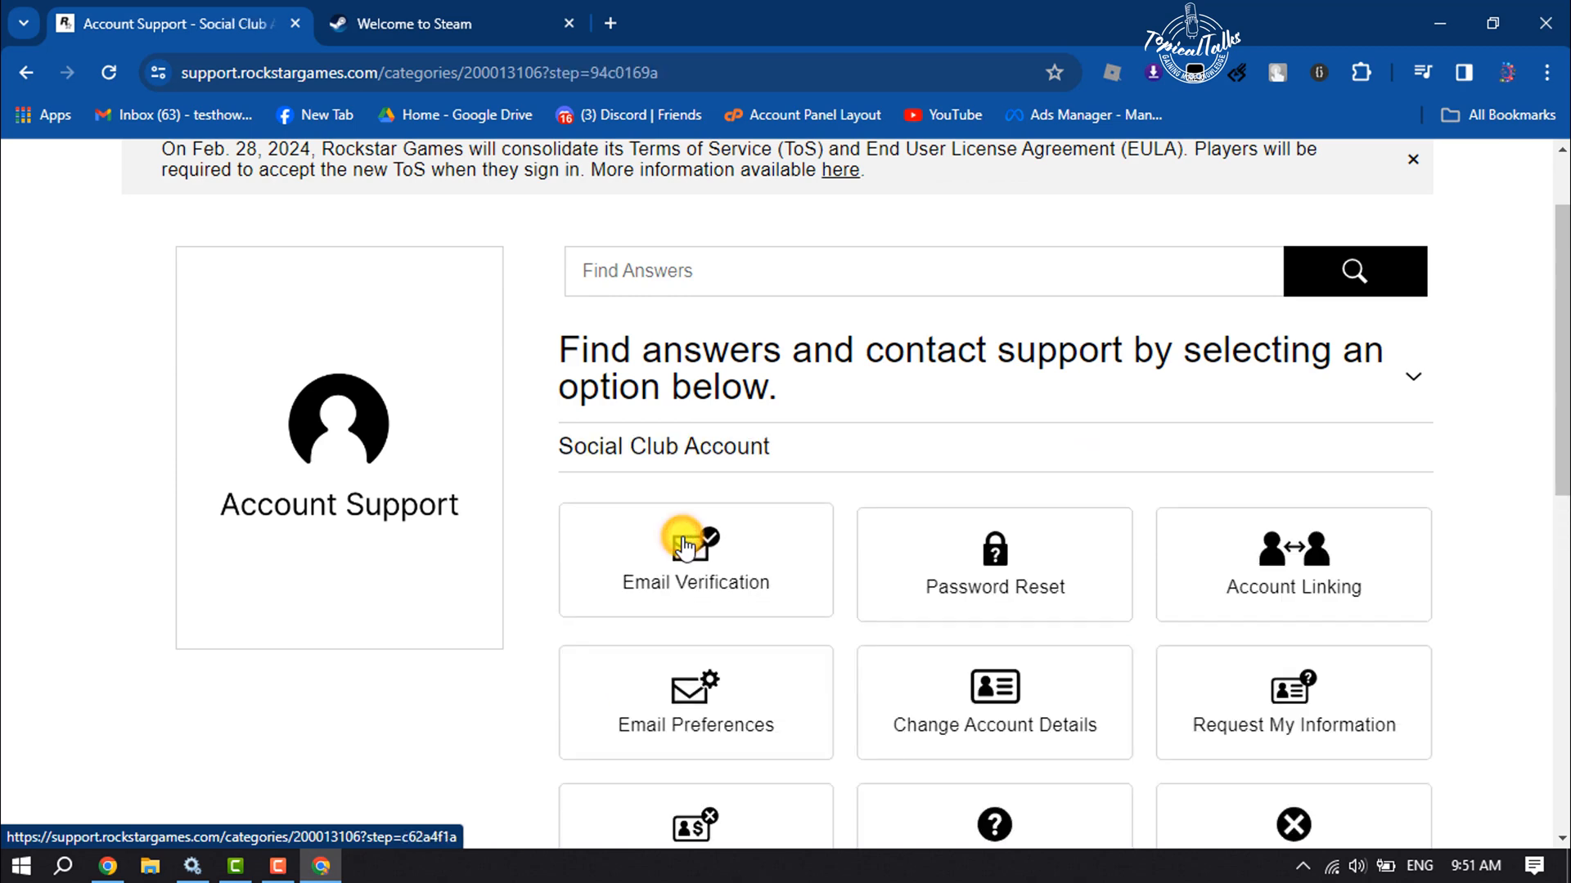
pyautogui.moveTo(1298, 591)
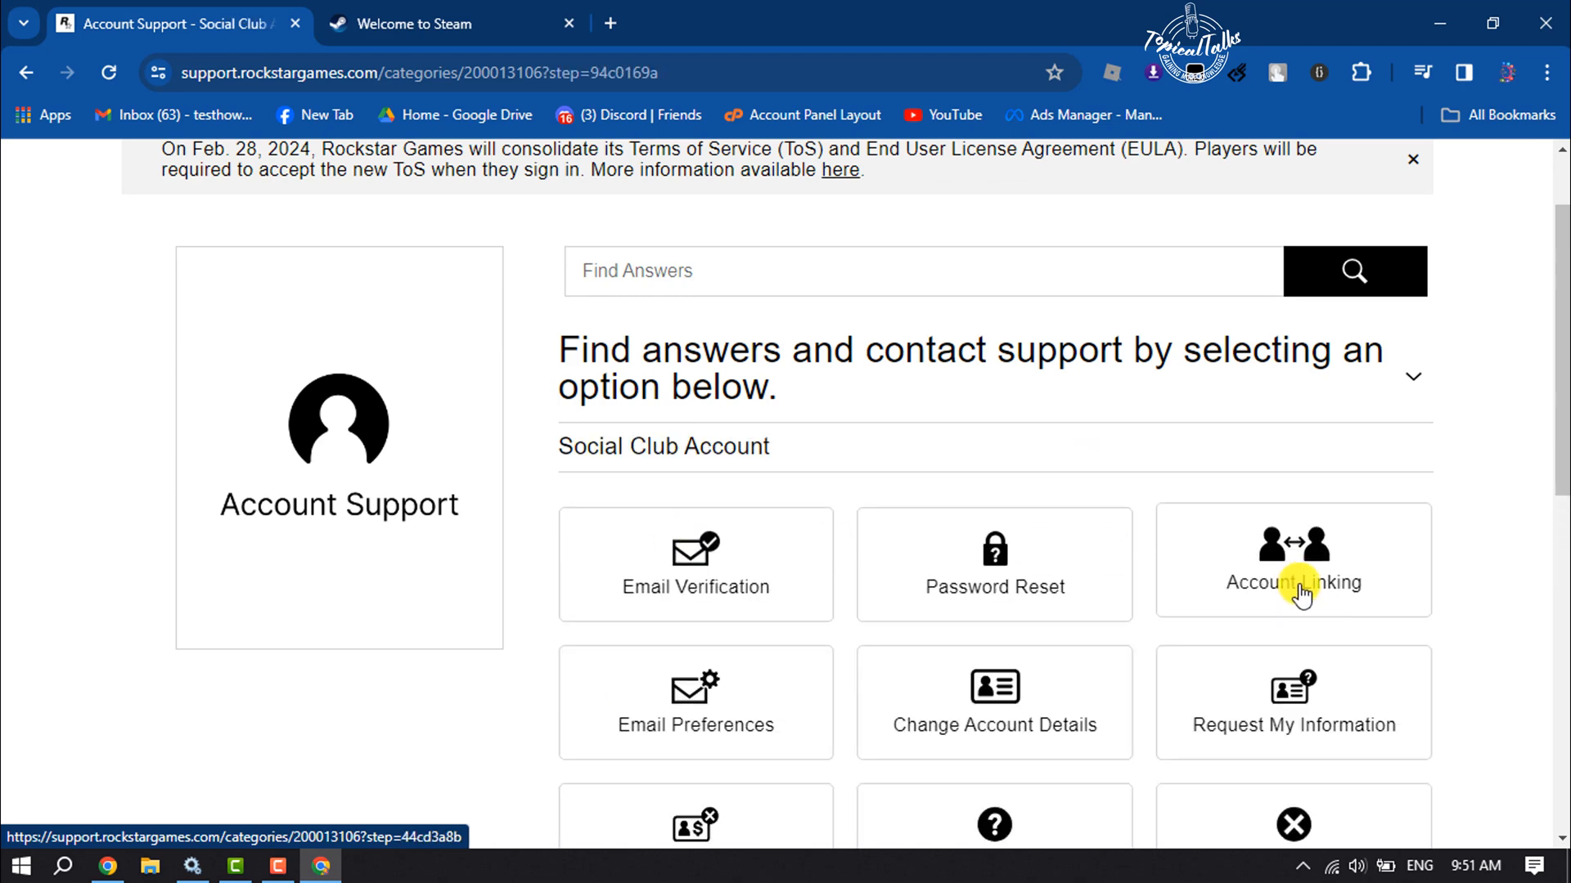
pyautogui.click(1291, 562)
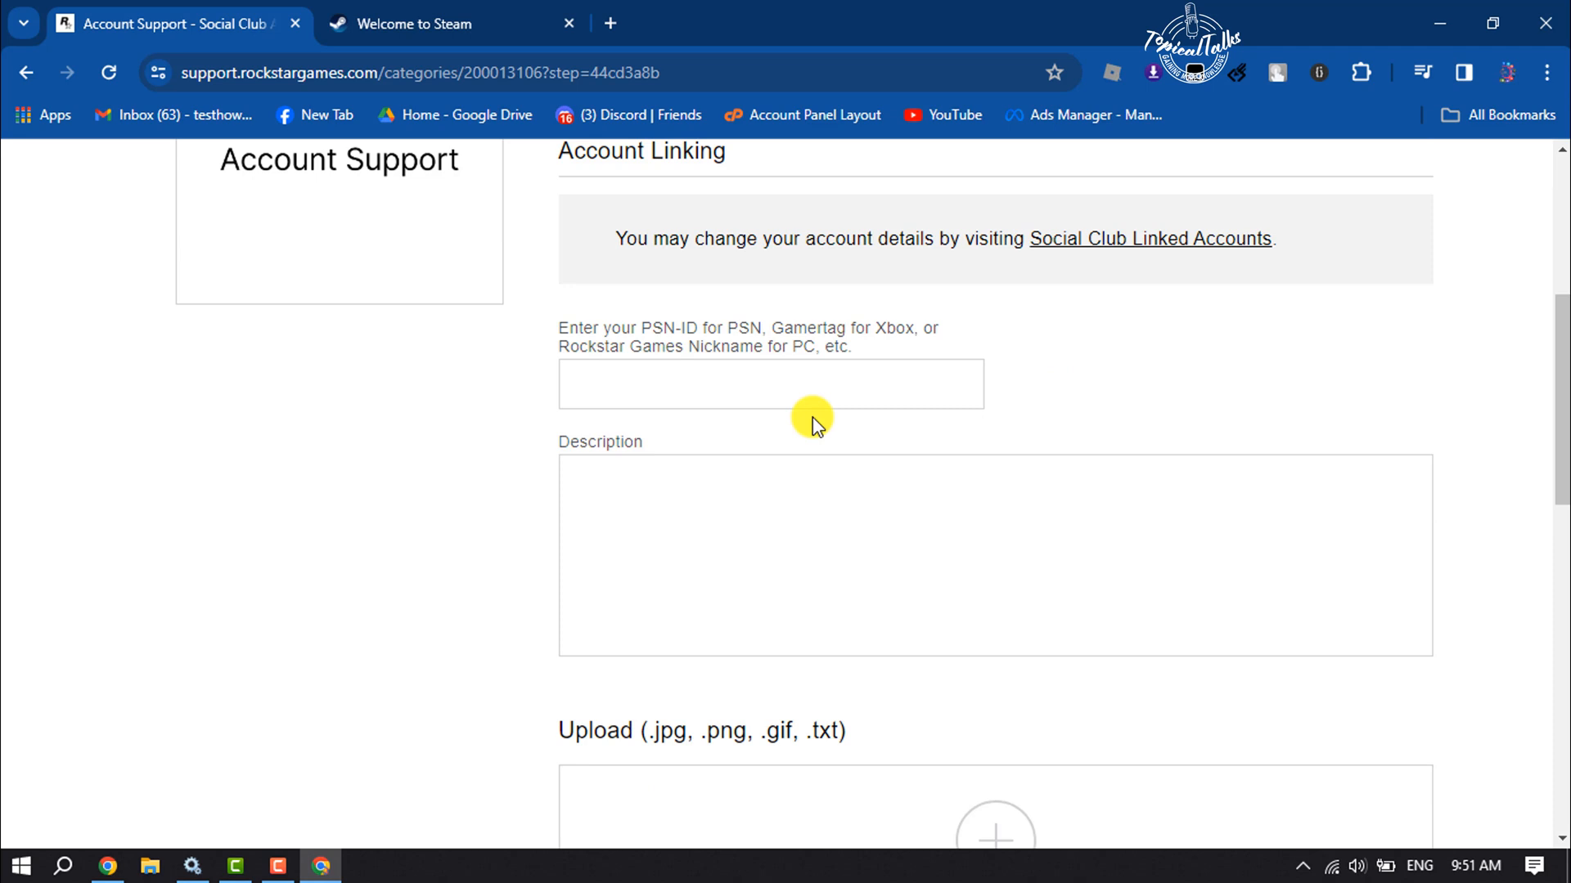
# Look over the blank Account Linking form's ID field, then switch to the Steam store tab
pyautogui.scroll(-3)
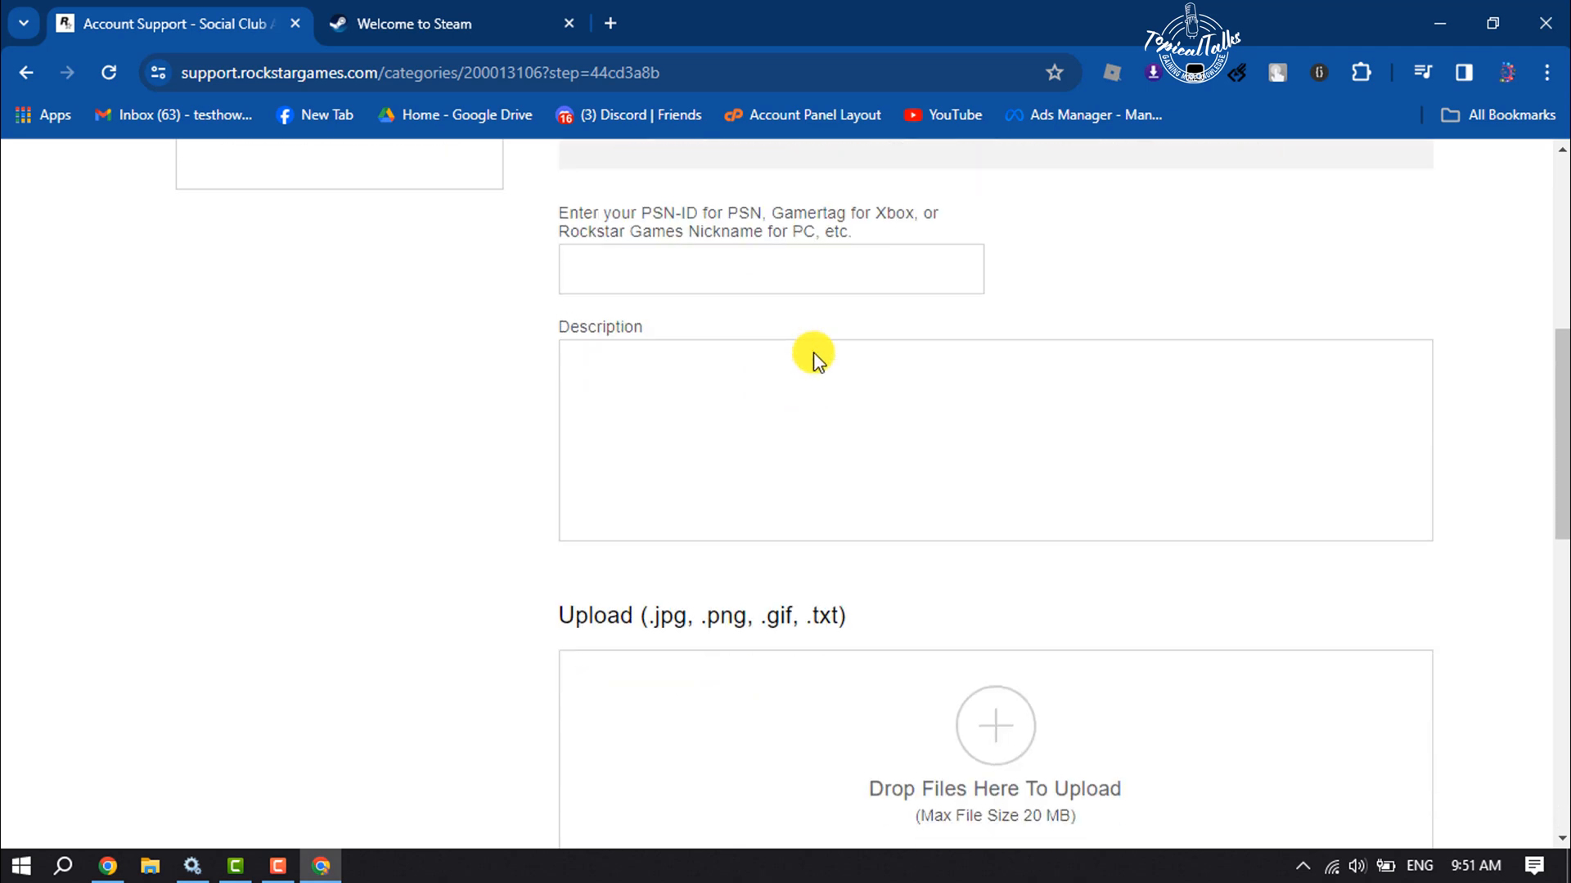
pyautogui.scroll(3)
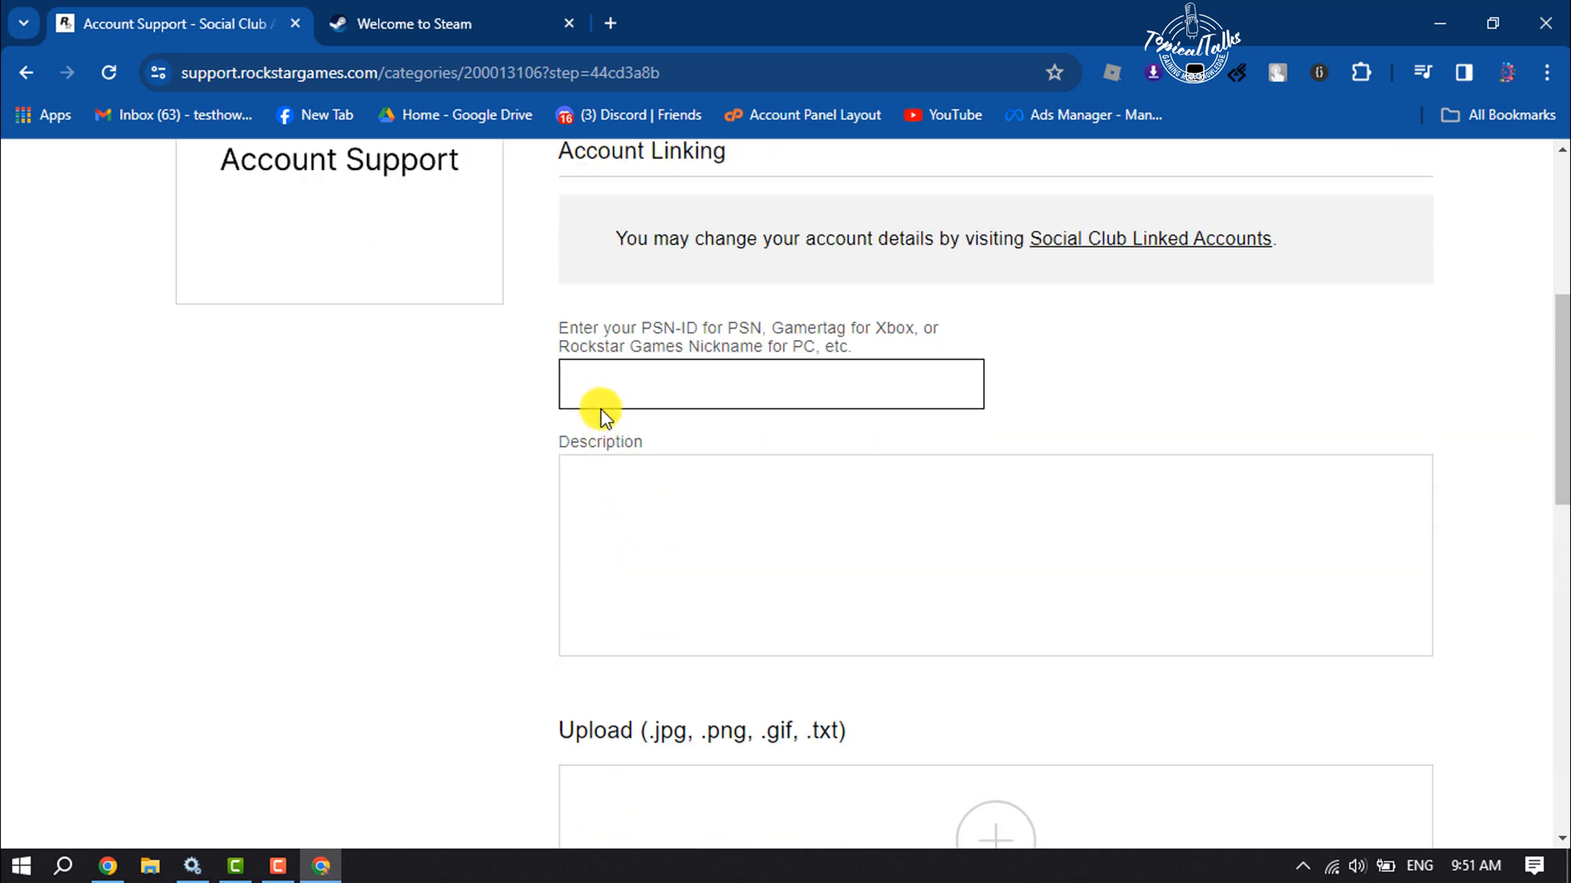
pyautogui.moveTo(641, 396)
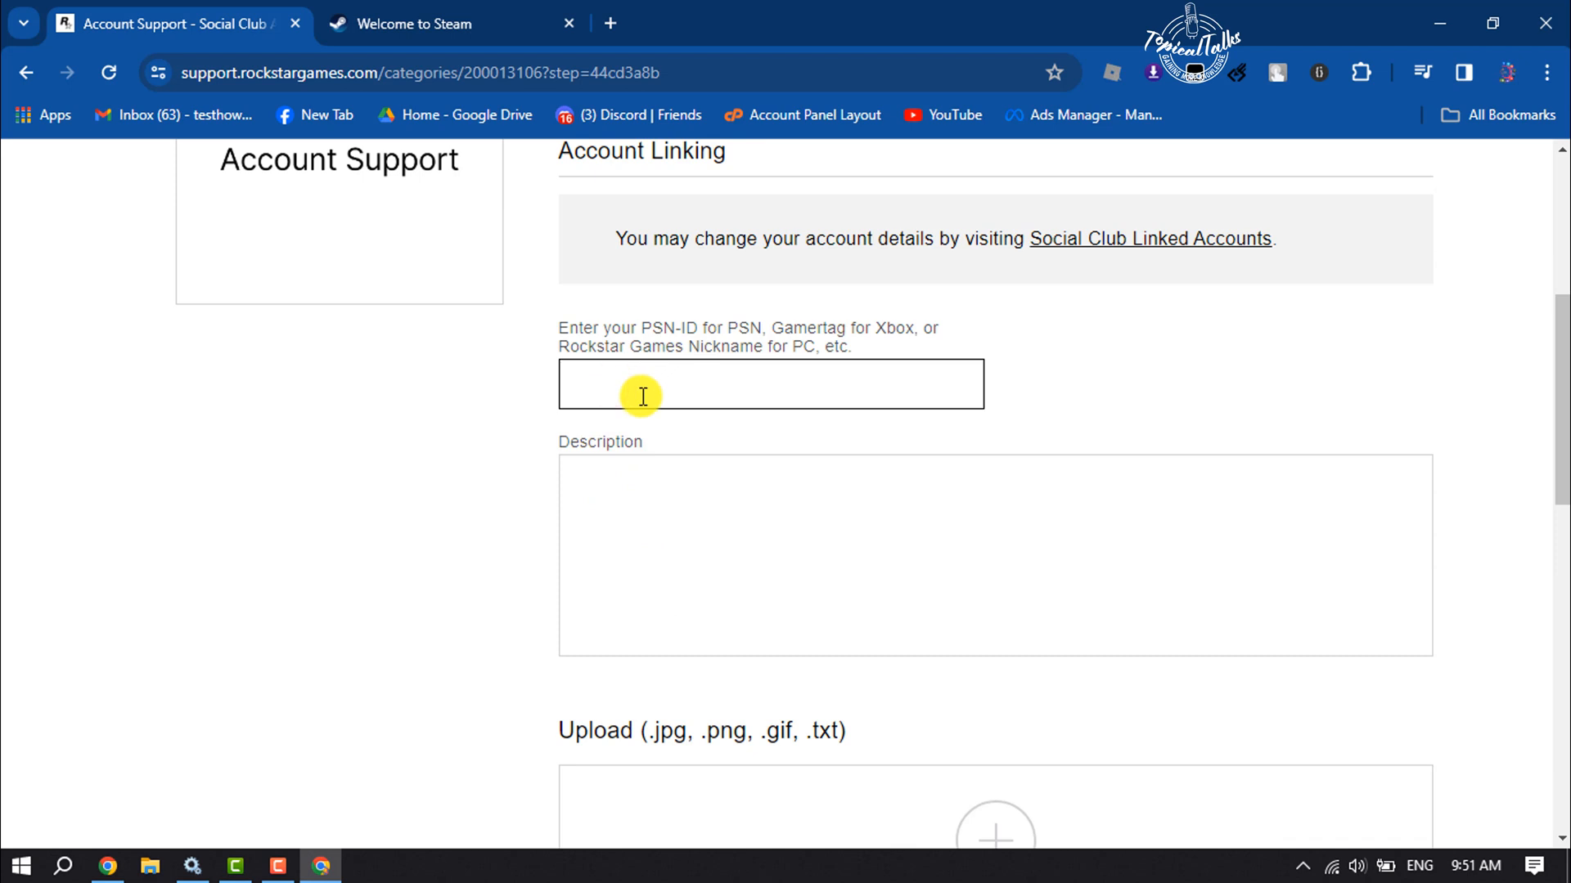
pyautogui.click(772, 384)
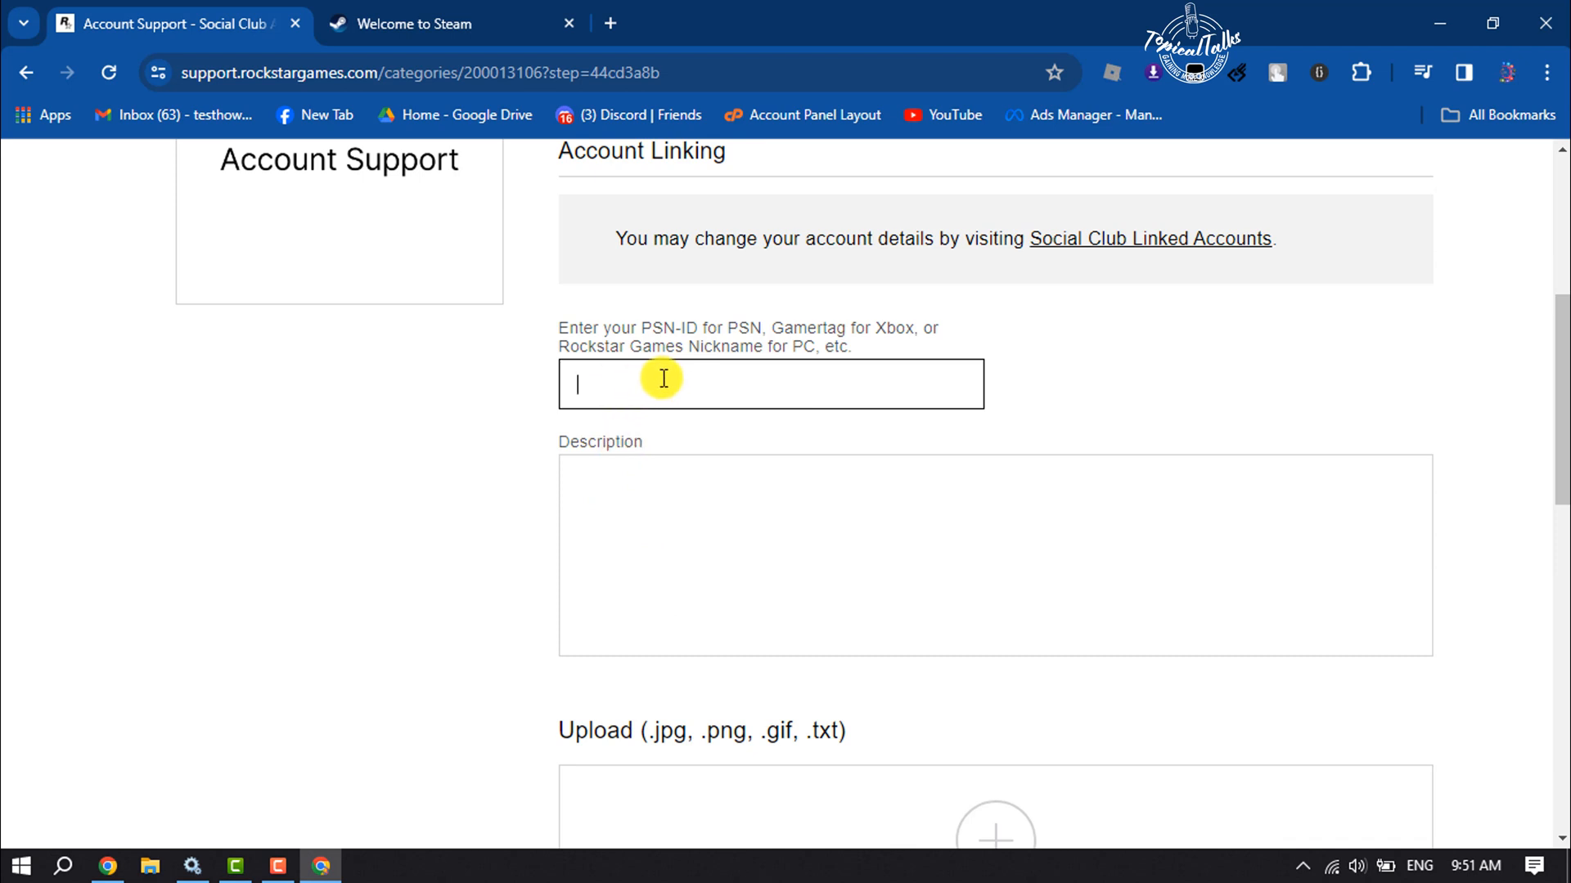
pyautogui.scroll(-3)
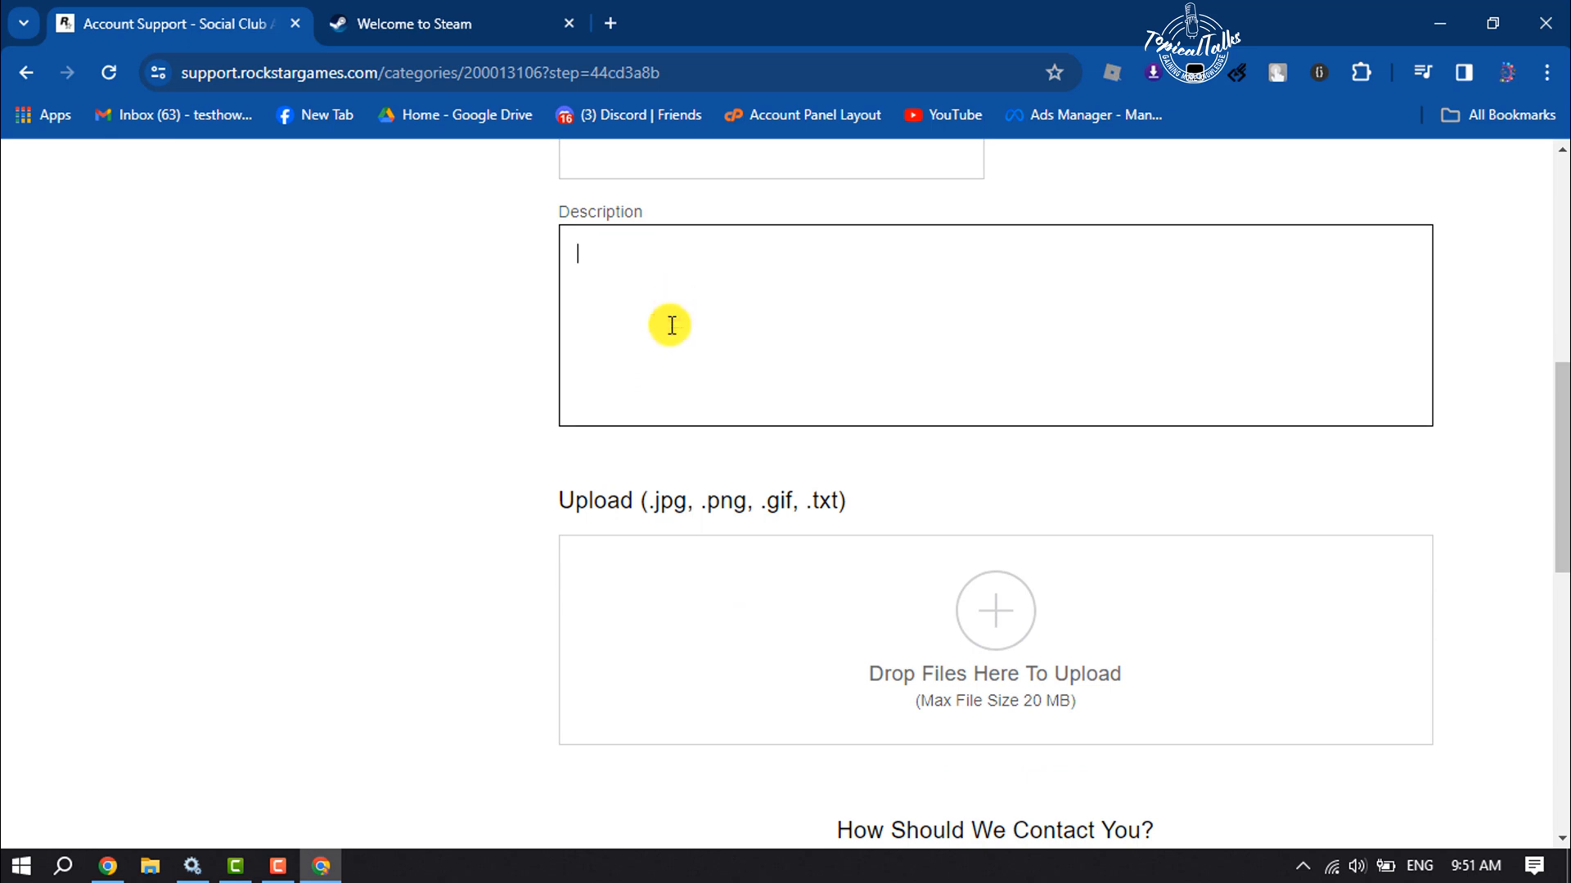
pyautogui.moveTo(764, 311)
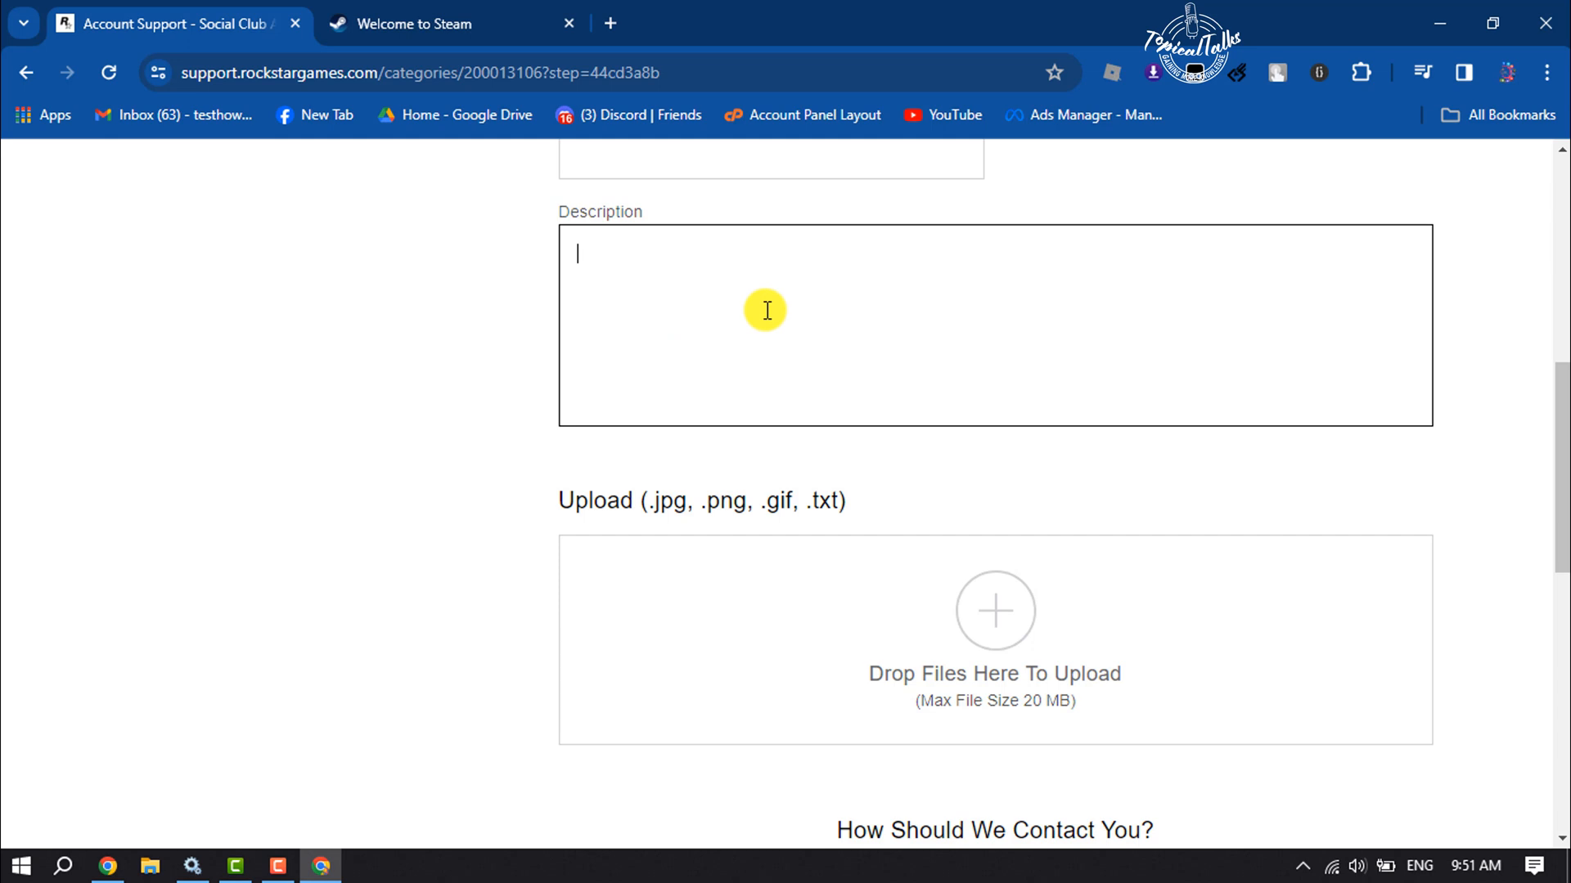
pyautogui.moveTo(766, 296)
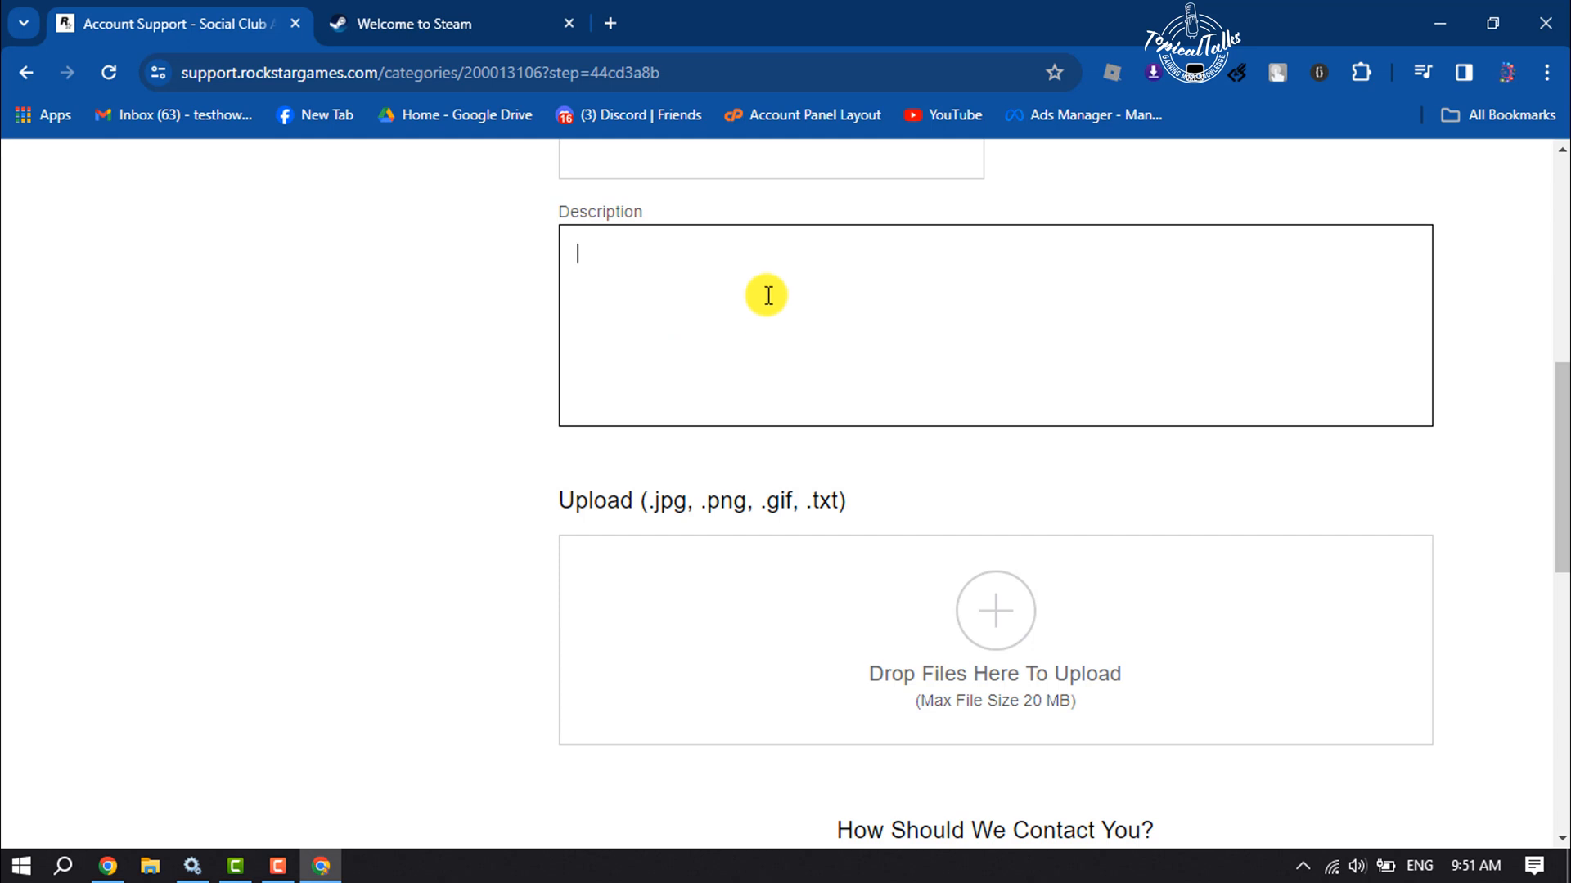
pyautogui.click(441, 22)
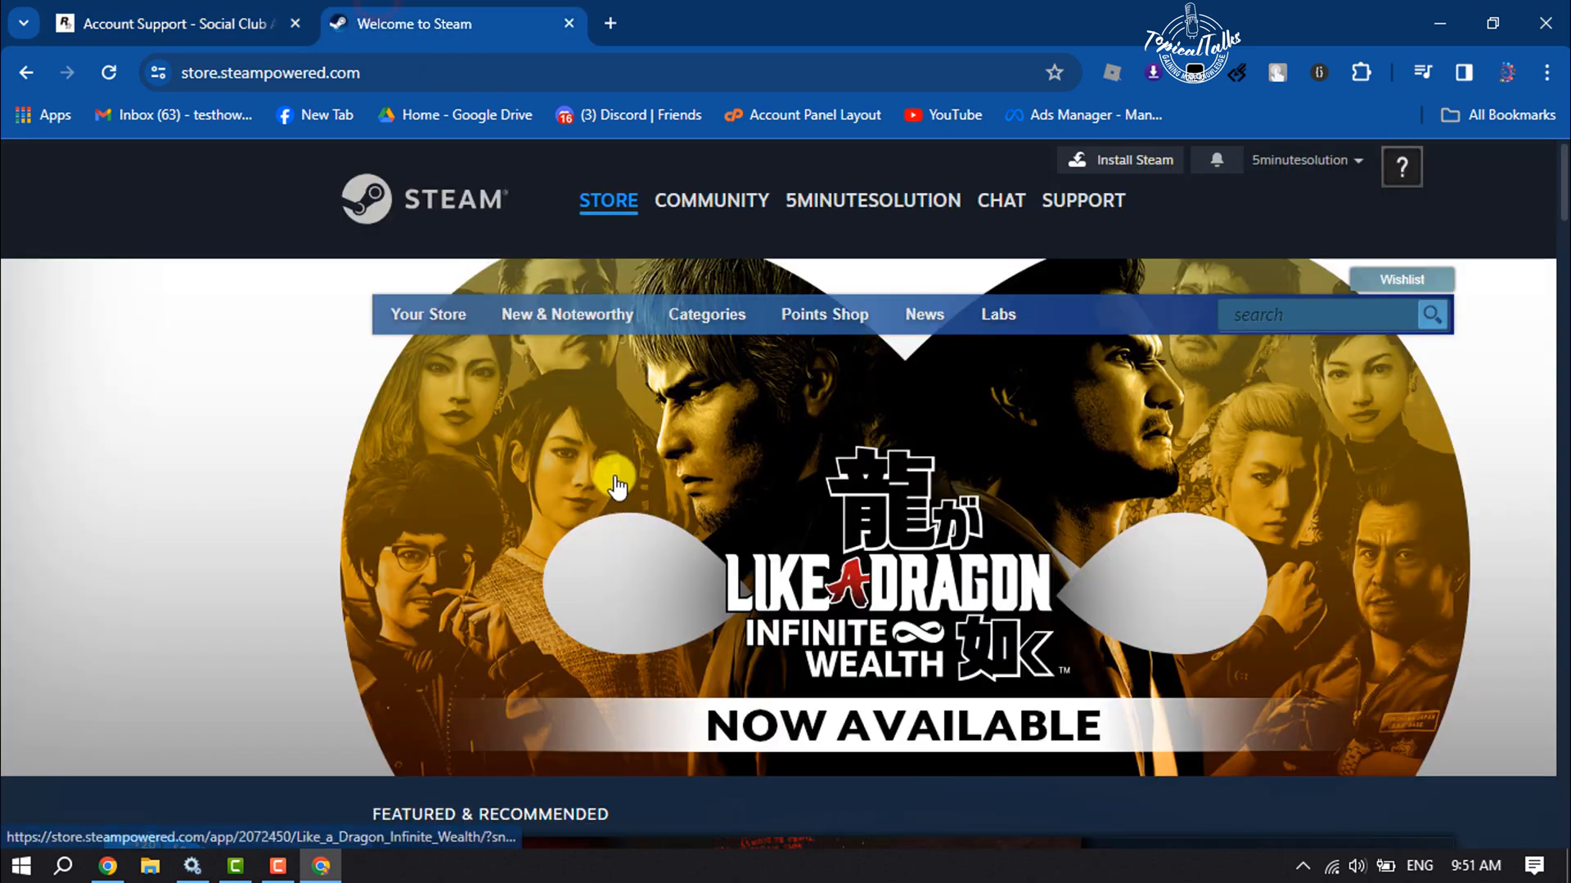
pyautogui.moveTo(1347, 171)
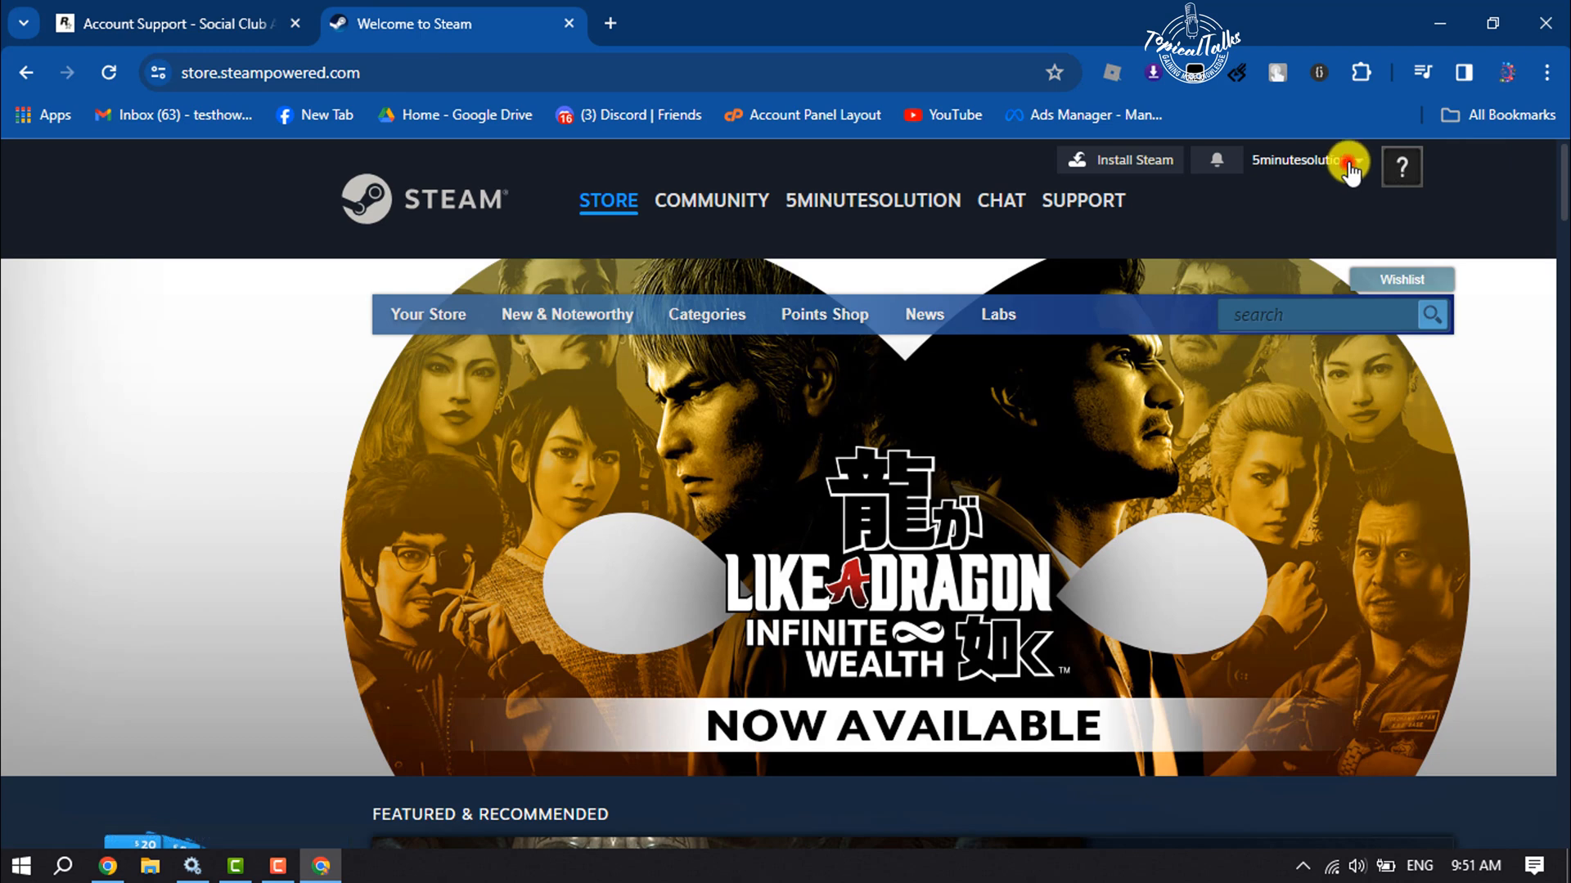
# Open Steam account details and bring up copy options for the Steam ID
pyautogui.click(1300, 160)
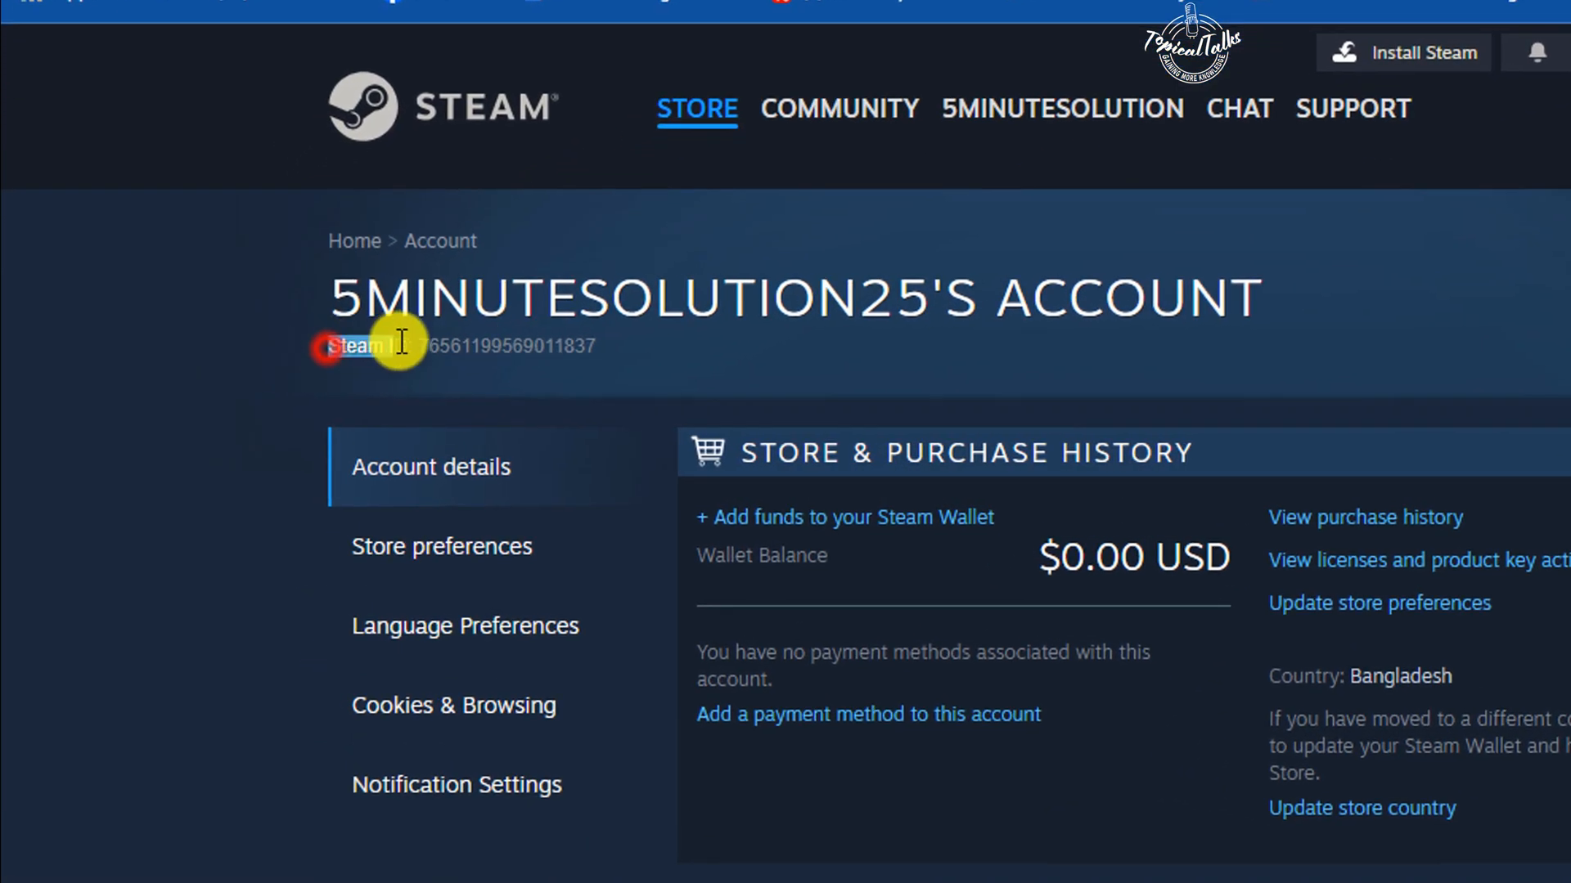
pyautogui.rightClick(401, 354)
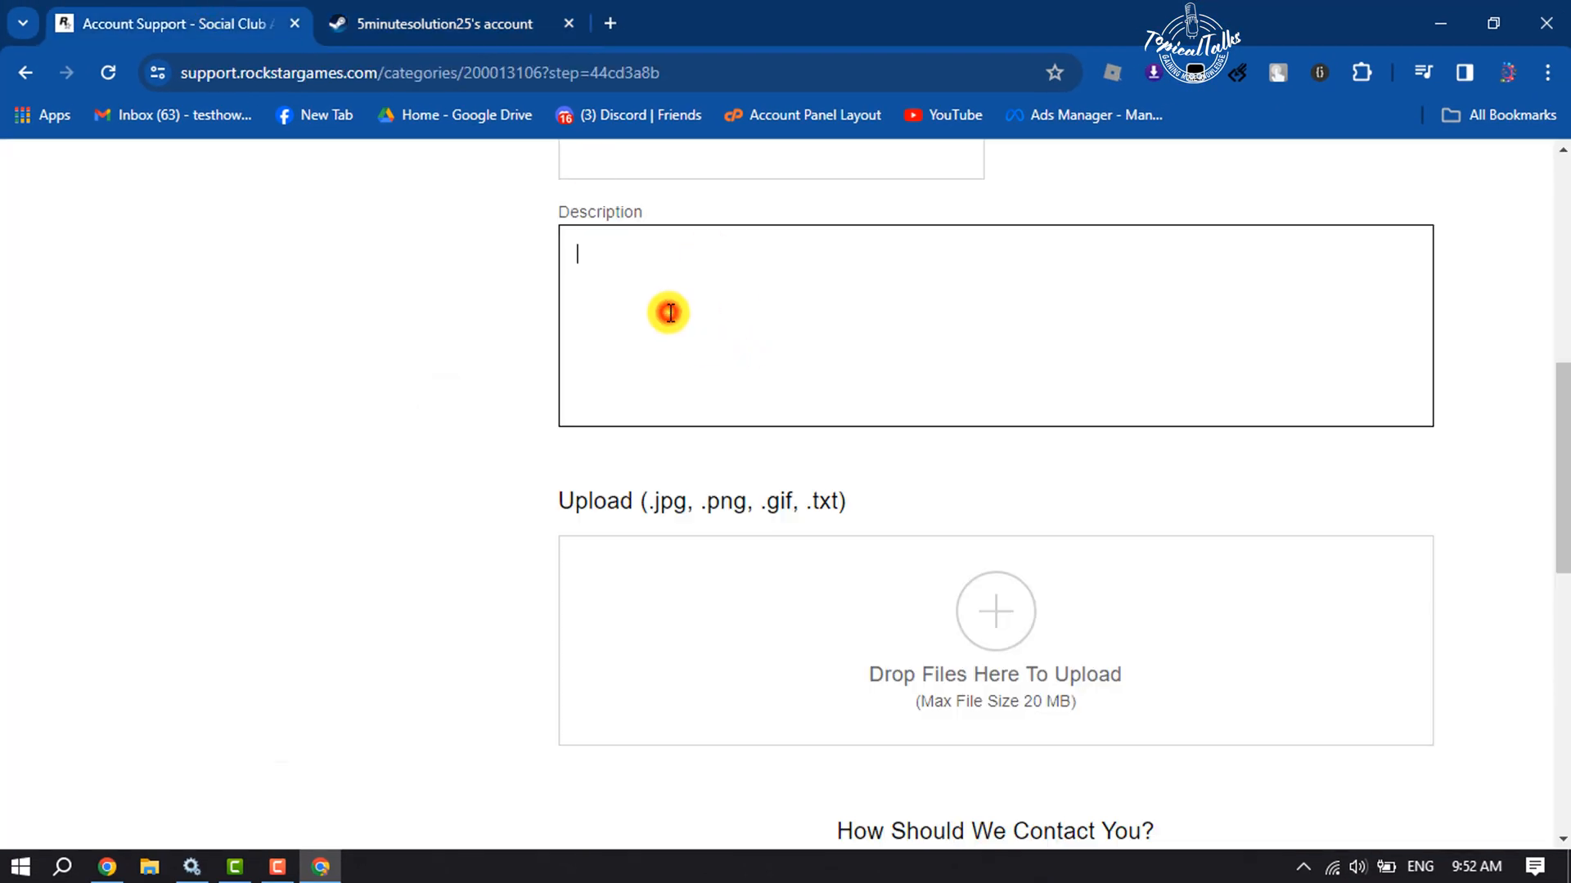
pyautogui.moveTo(729, 205)
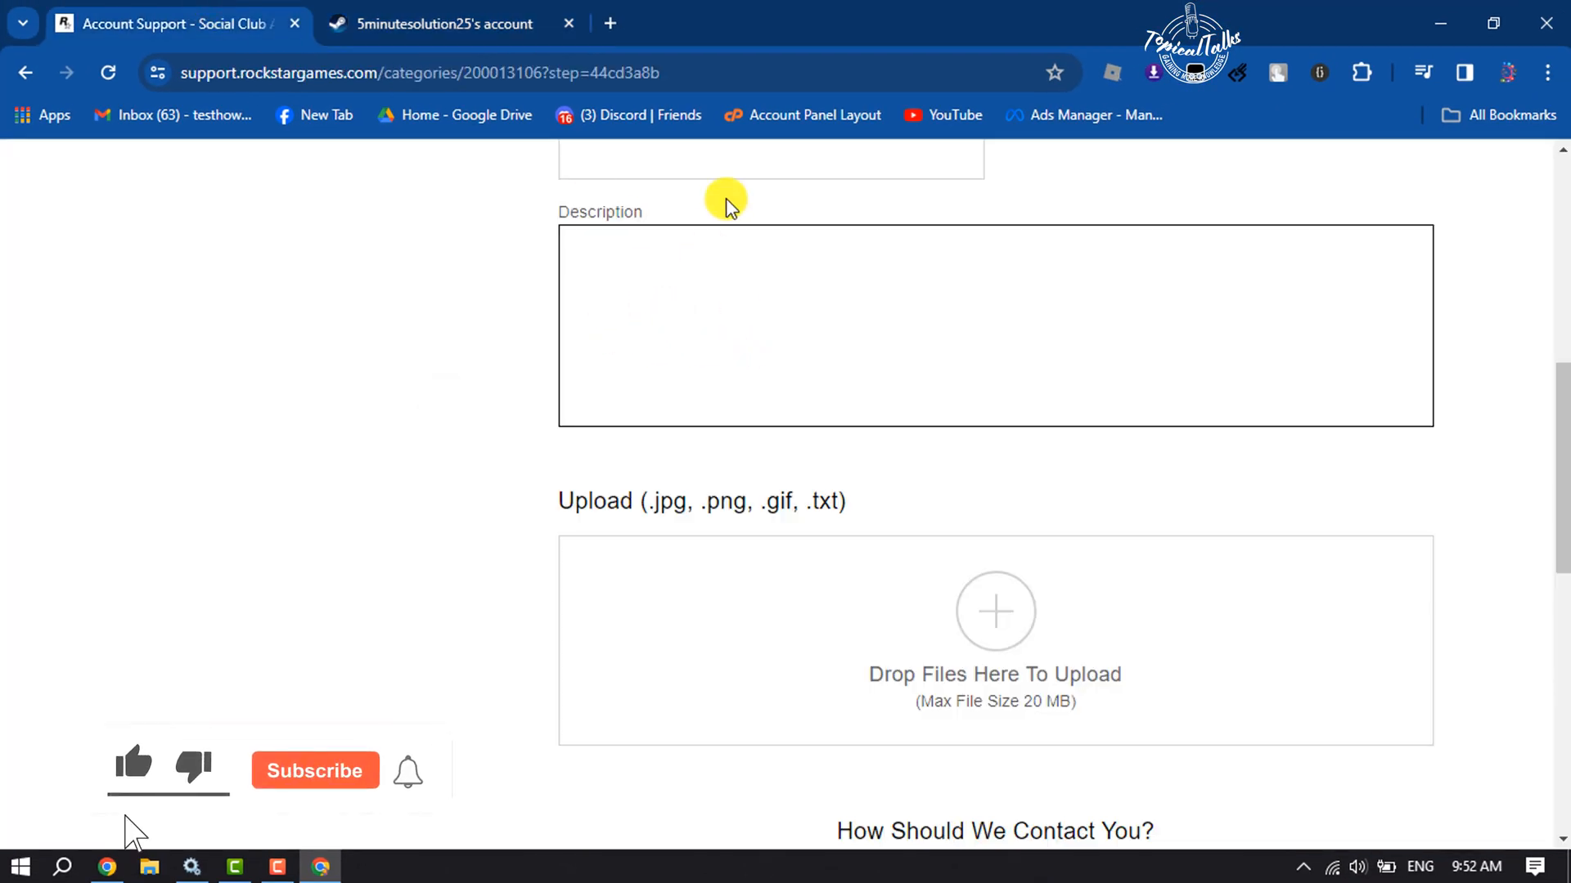
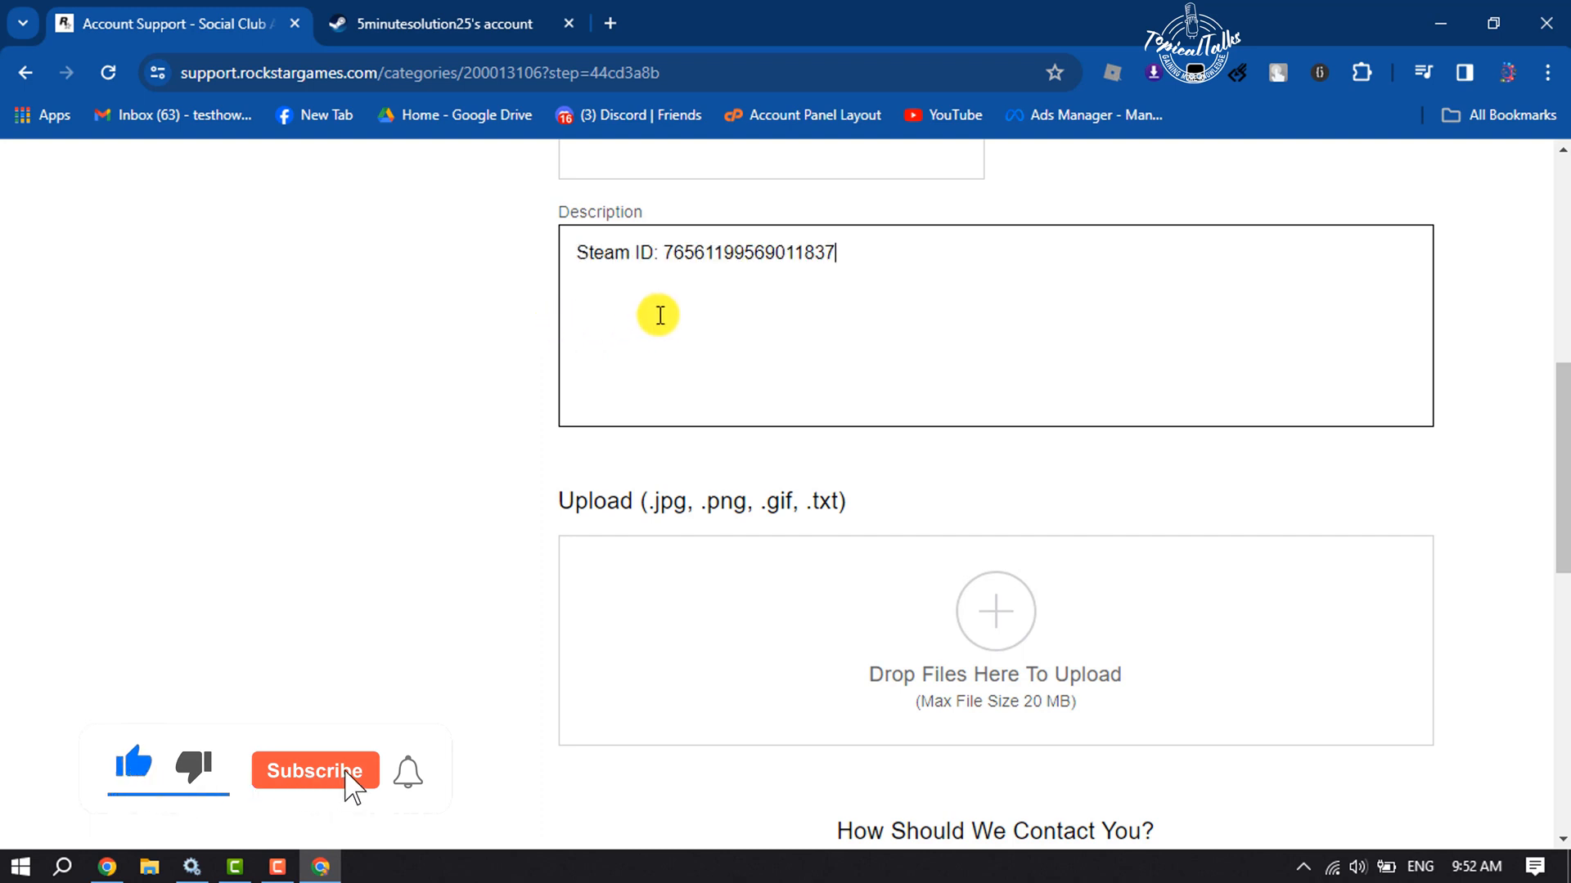
pyautogui.click(314, 770)
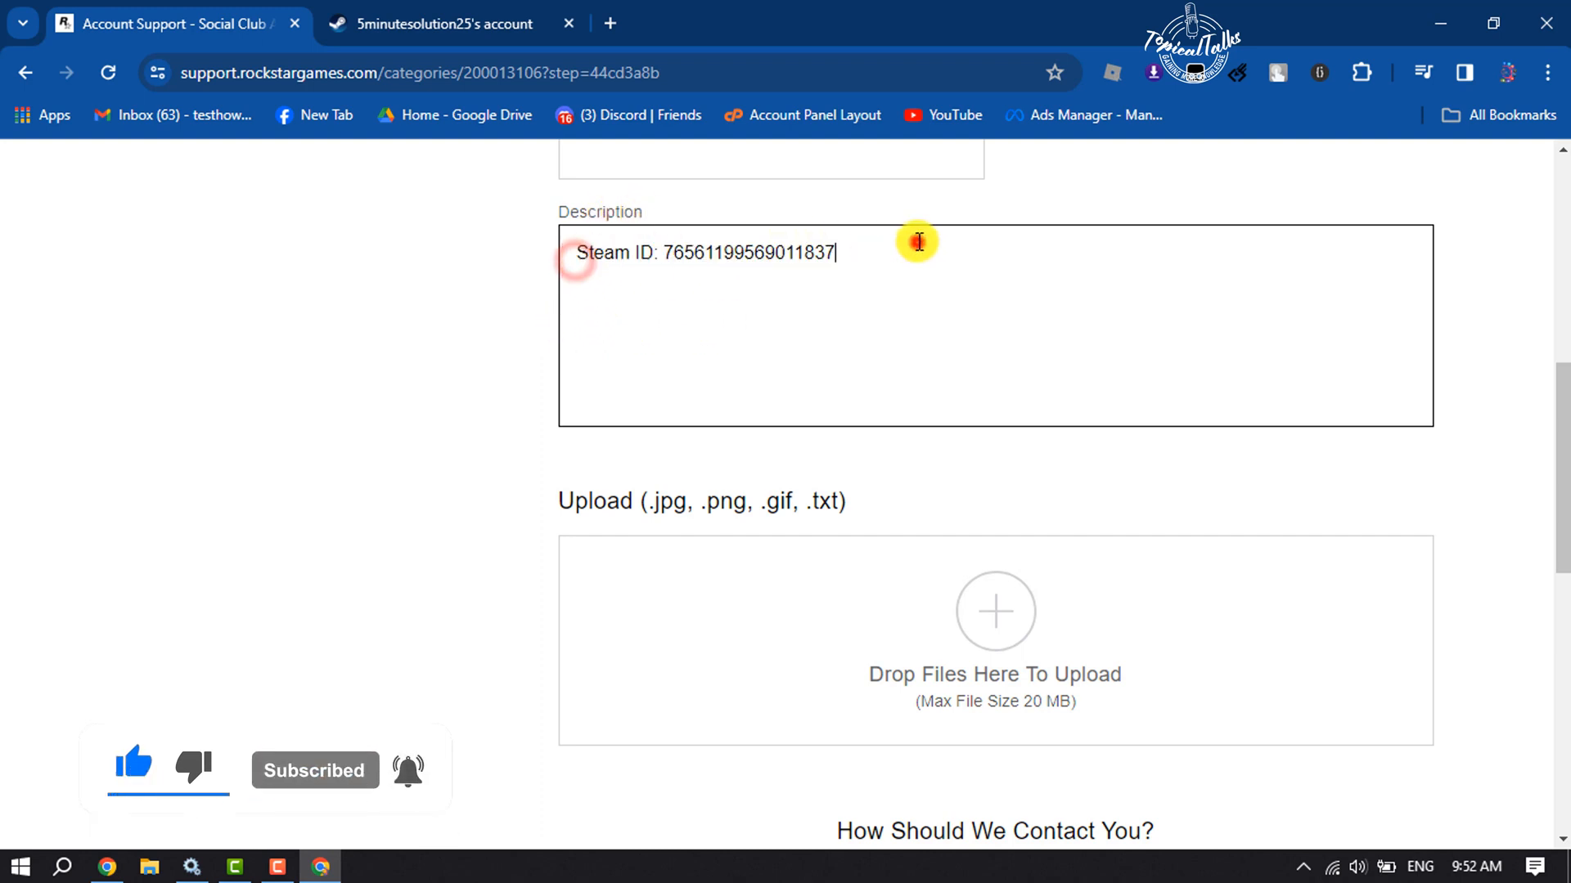
pyautogui.scroll(-3)
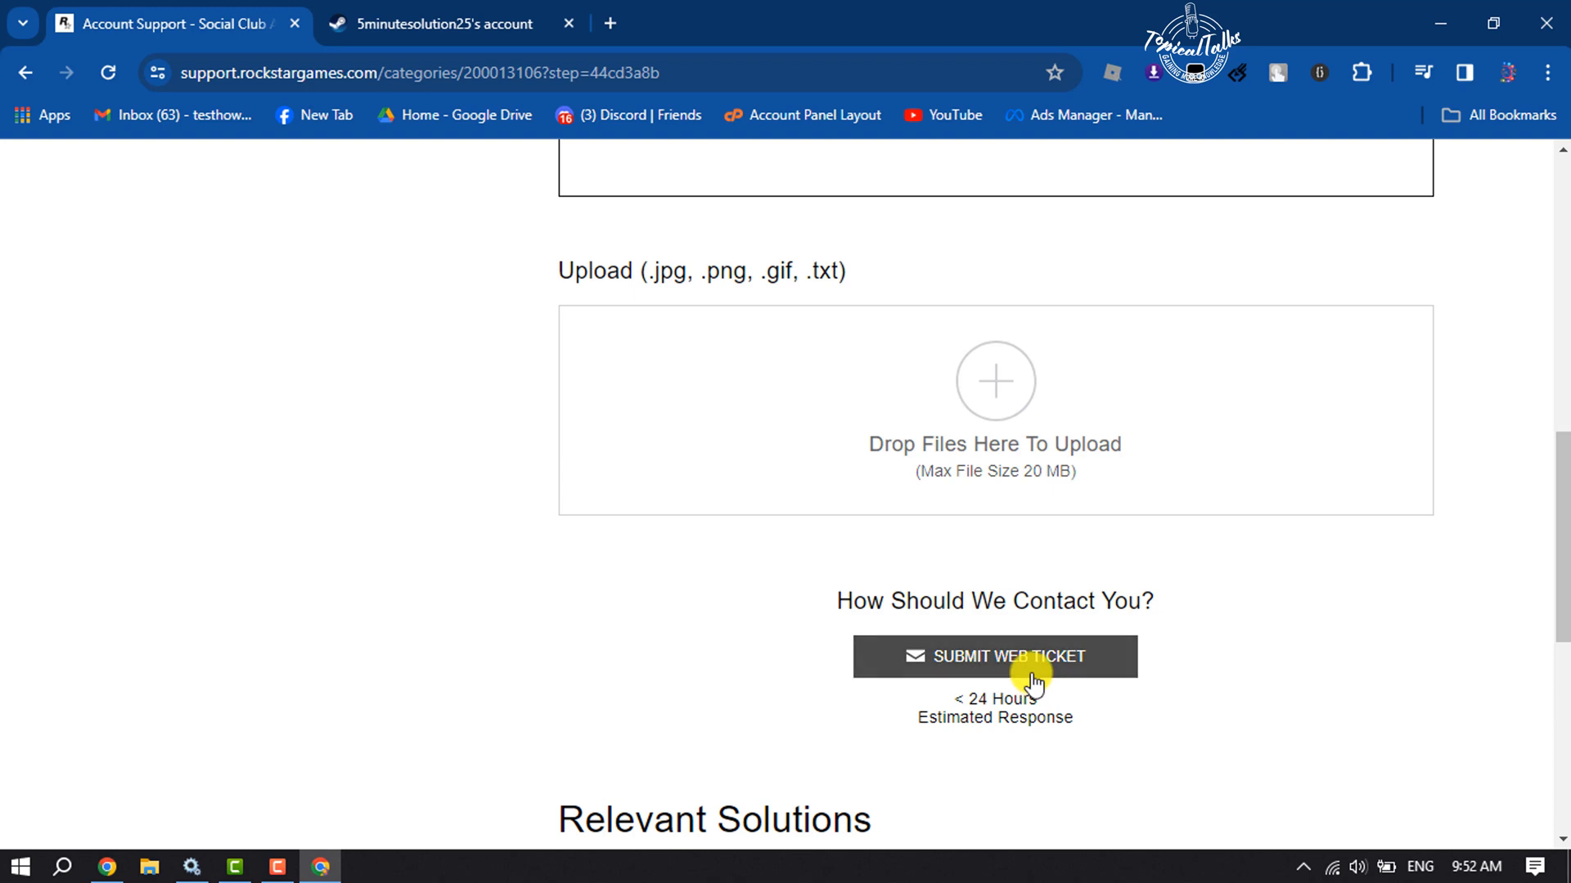
pyautogui.moveTo(669, 10)
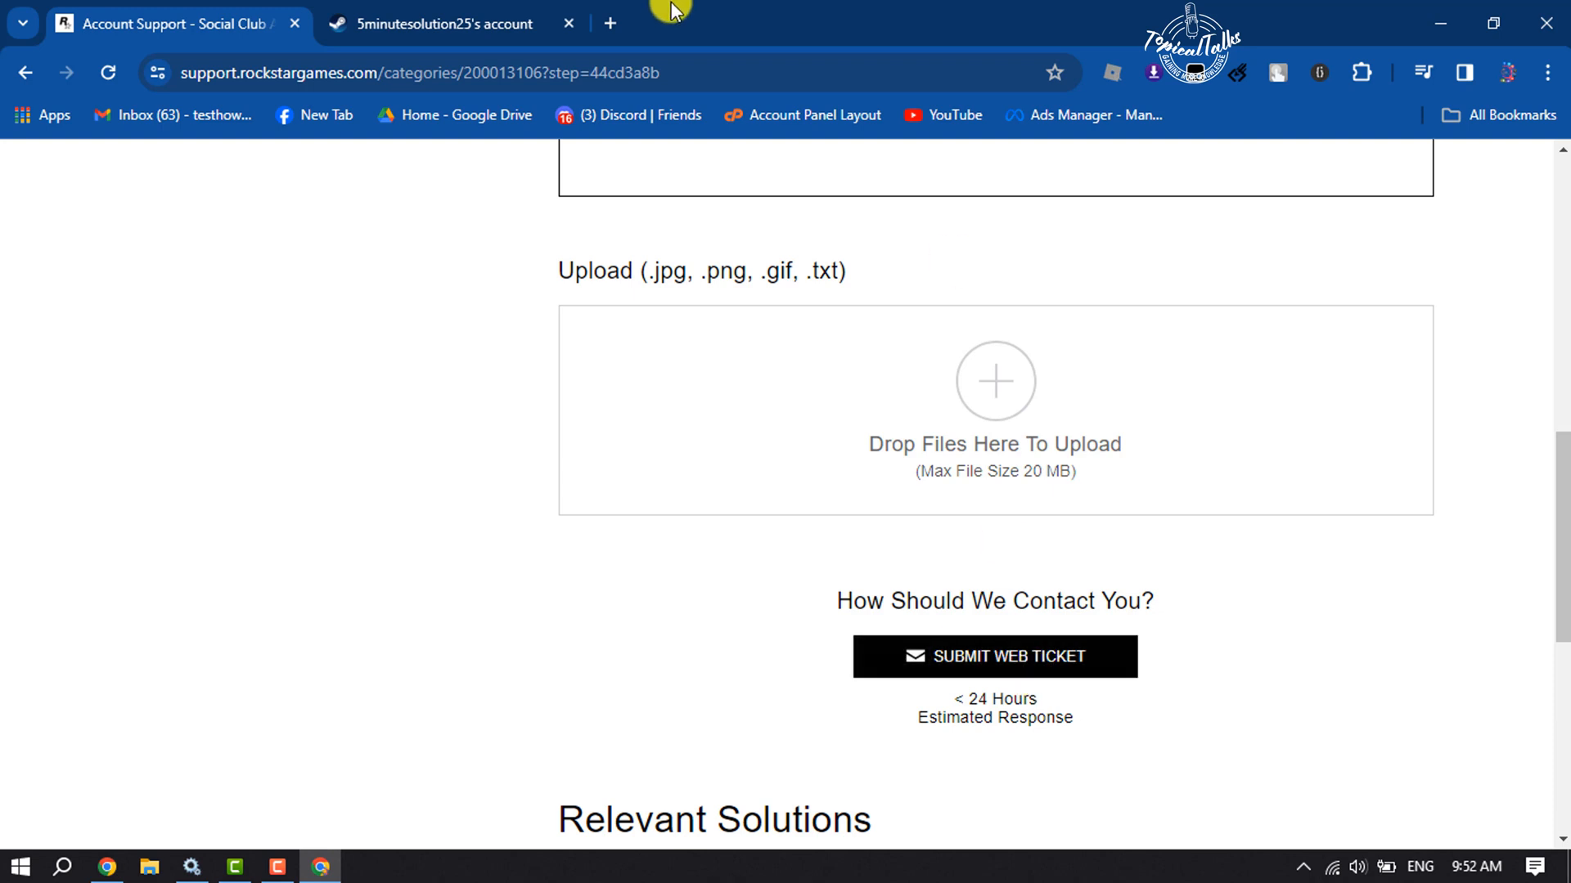